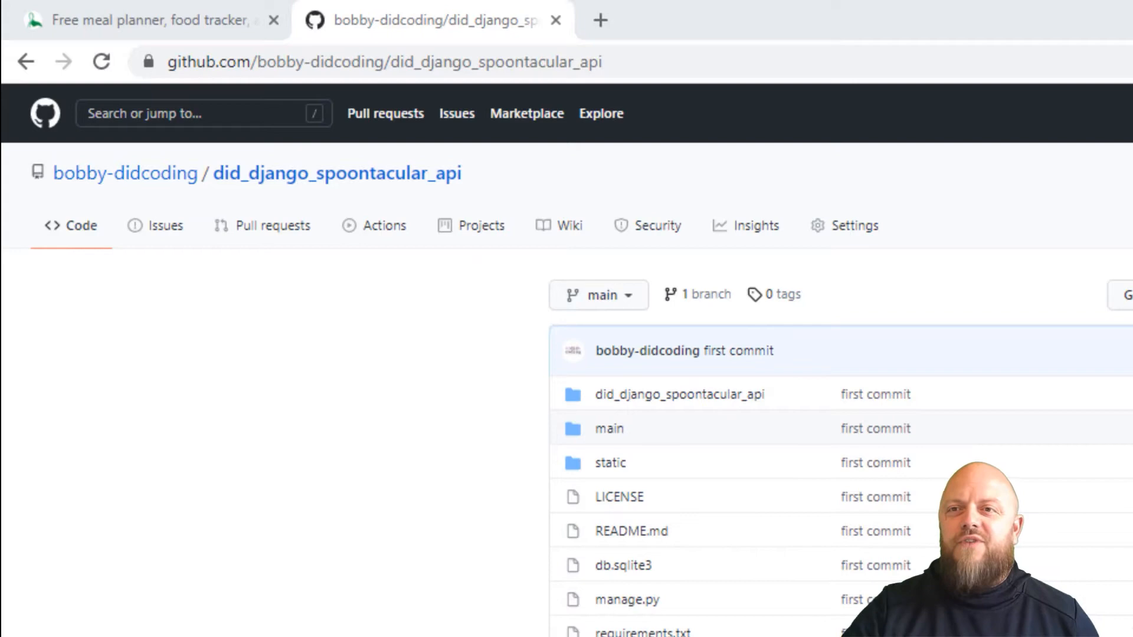
{"action": "mouse_move", "coordinate": [474, 607]}
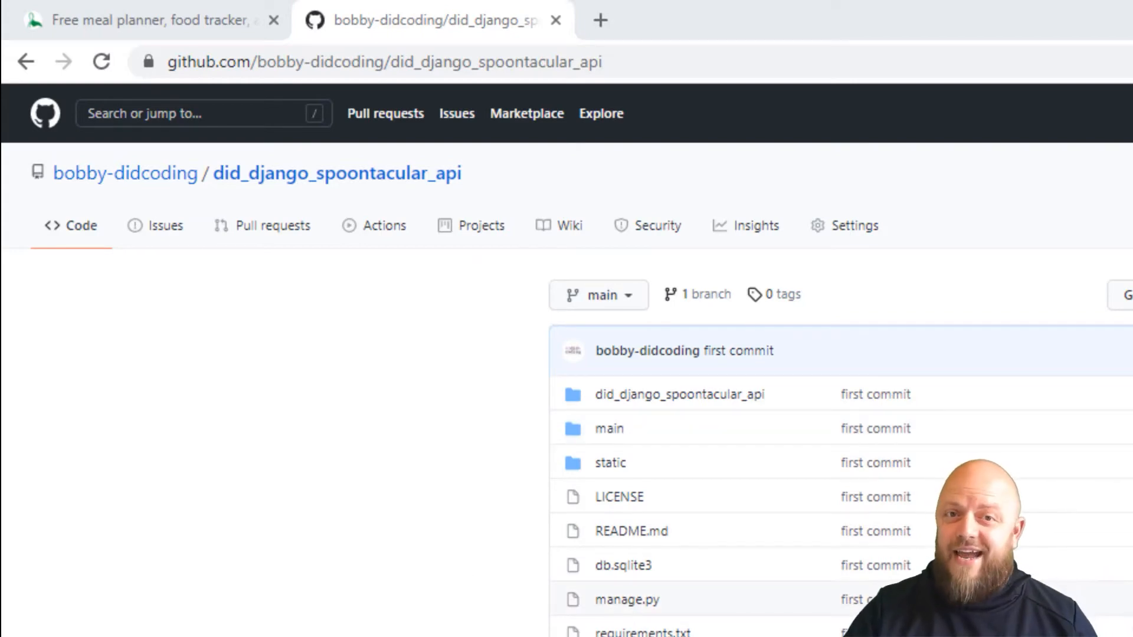
Scroll the GitHub repository page down to the README installation steps.
{"action": "scroll", "scroll_direction": "down", "scroll_amount": 3}
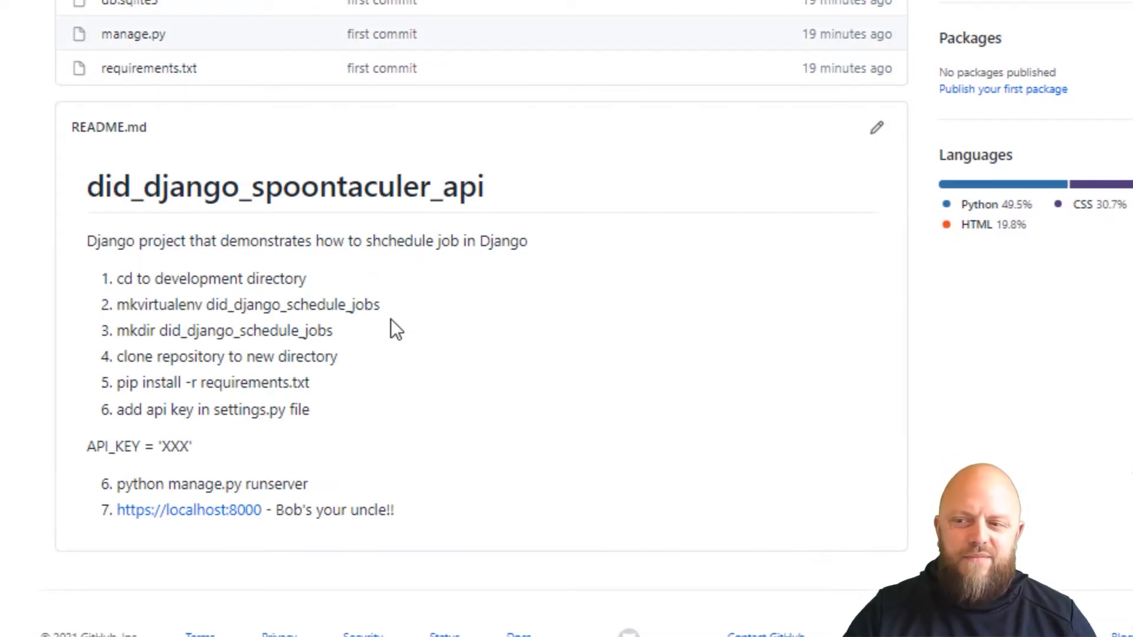
{"action": "mouse_move", "coordinate": [394, 434]}
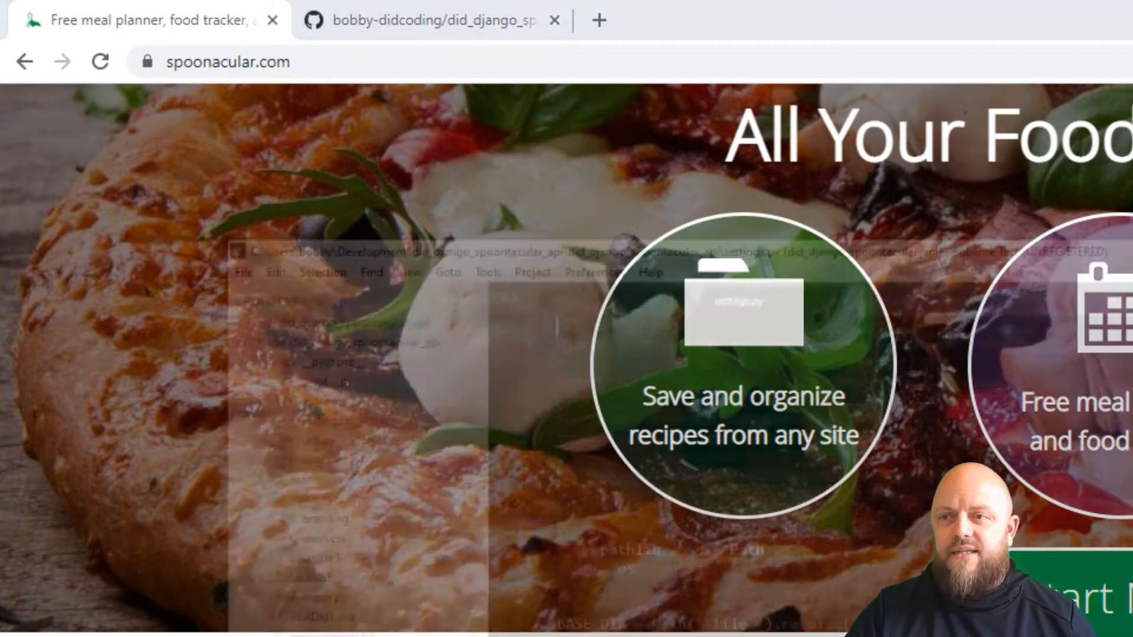
Switch from the GitHub repository to the spoonacular.com window with Alt+Tab.
{"action": "key", "text": "alt+tab"}
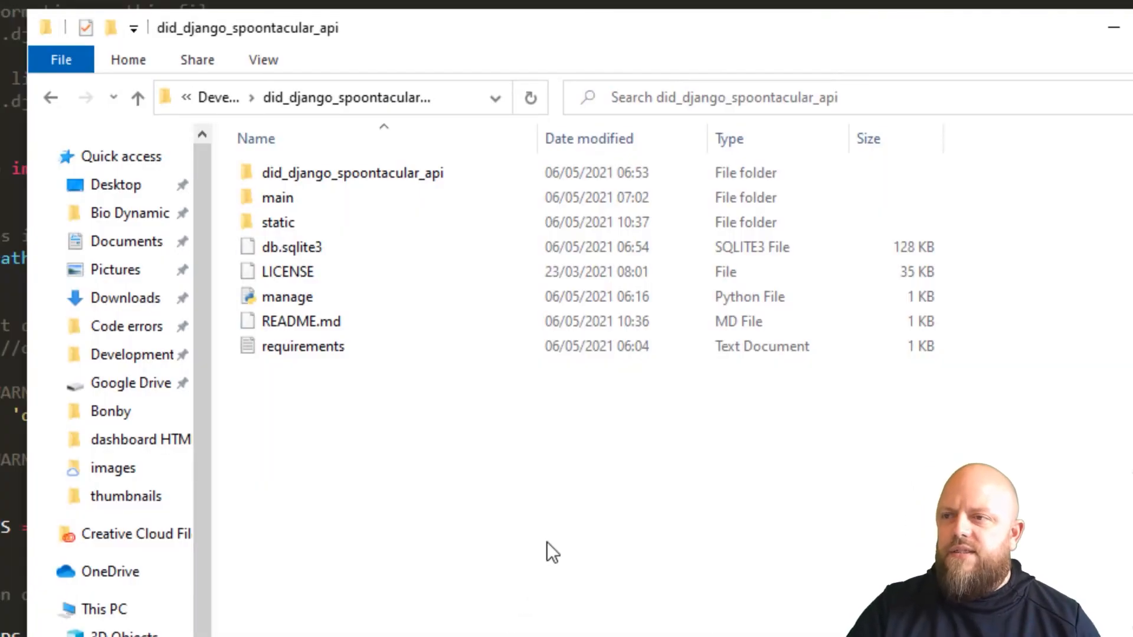
Select the File Explorer address bar in the did_django_spoontacular_api folder.
{"action": "left_click", "coordinate": [350, 97]}
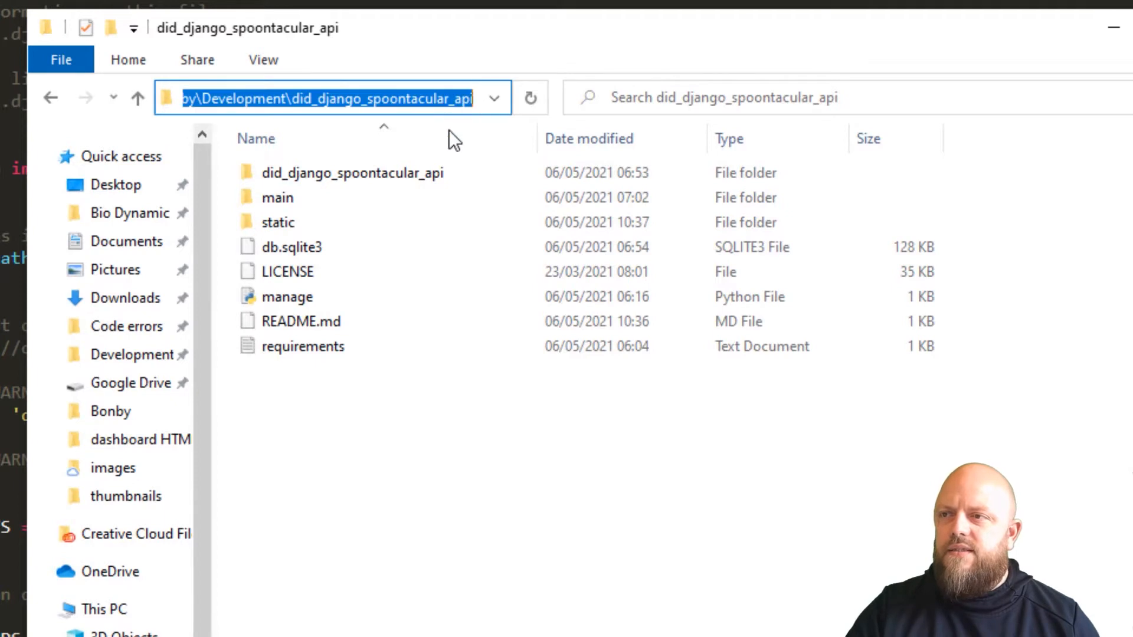
{"action": "mouse_move", "coordinate": [493, 582]}
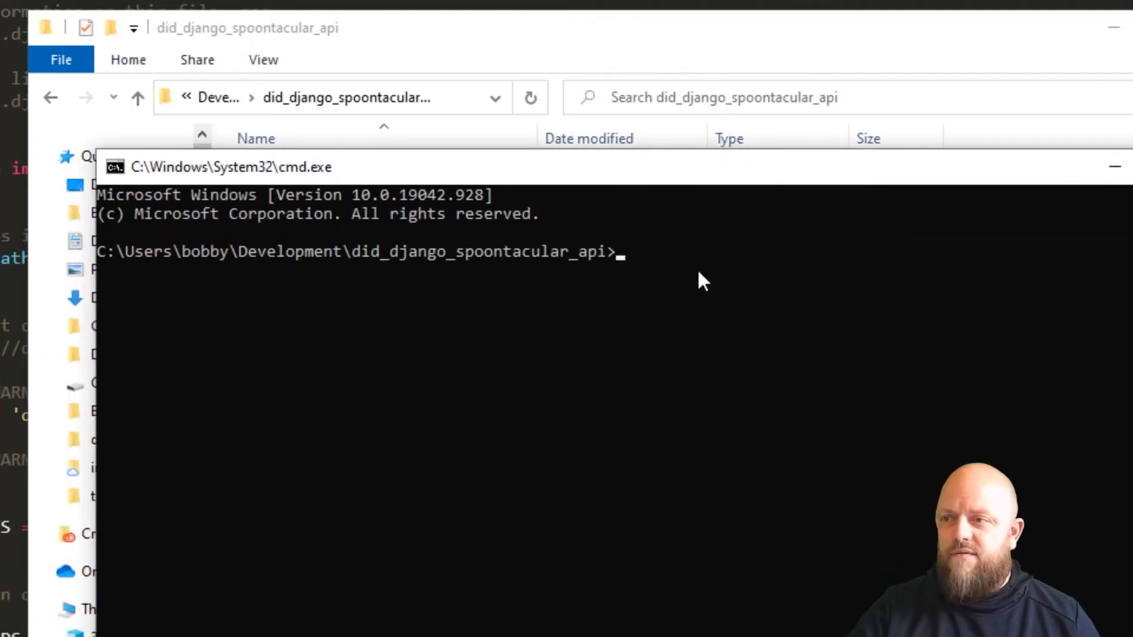
Activate the virtual environment with 'workon did_django_spoontacular_api'.
{"action": "type", "text": "workon"}
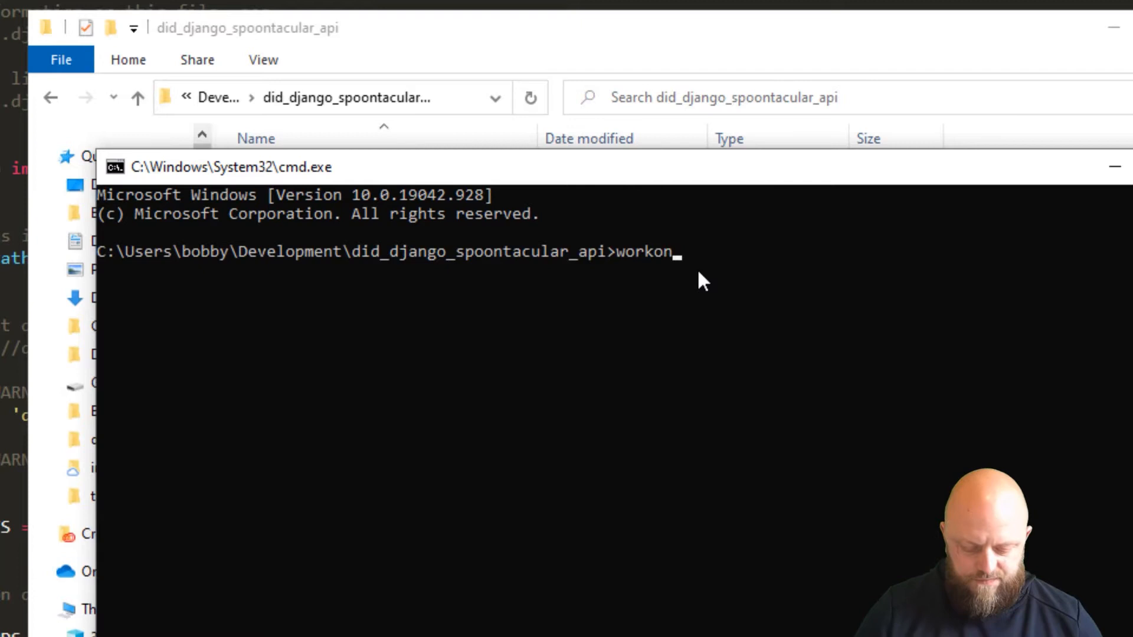
{"action": "type", "text": "did_django"}
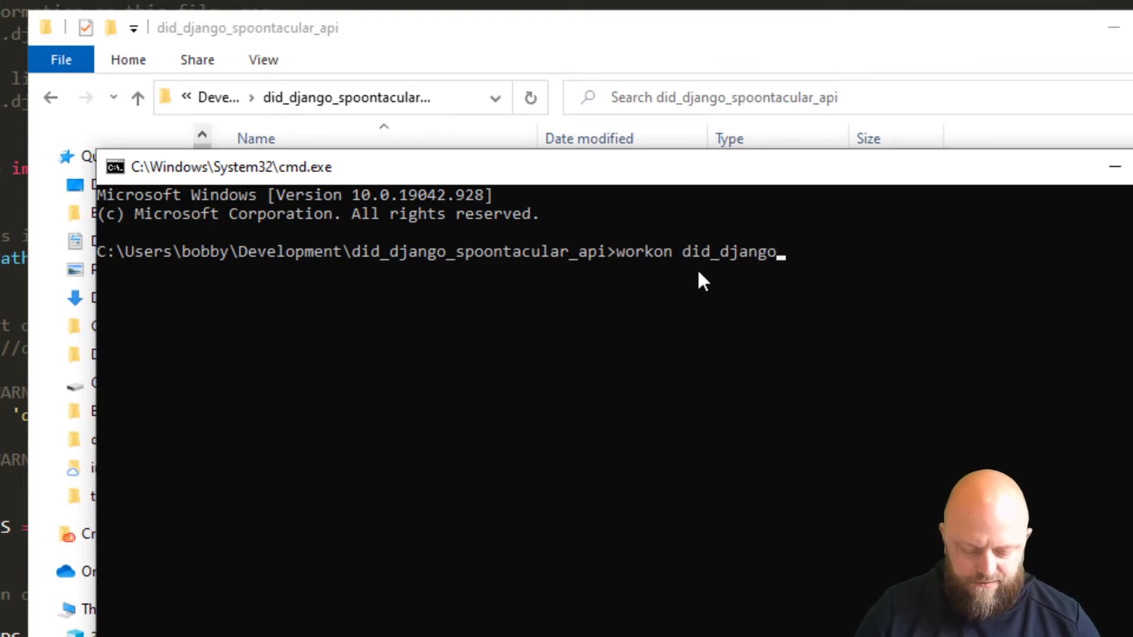
{"action": "type", "text": "_spo"}
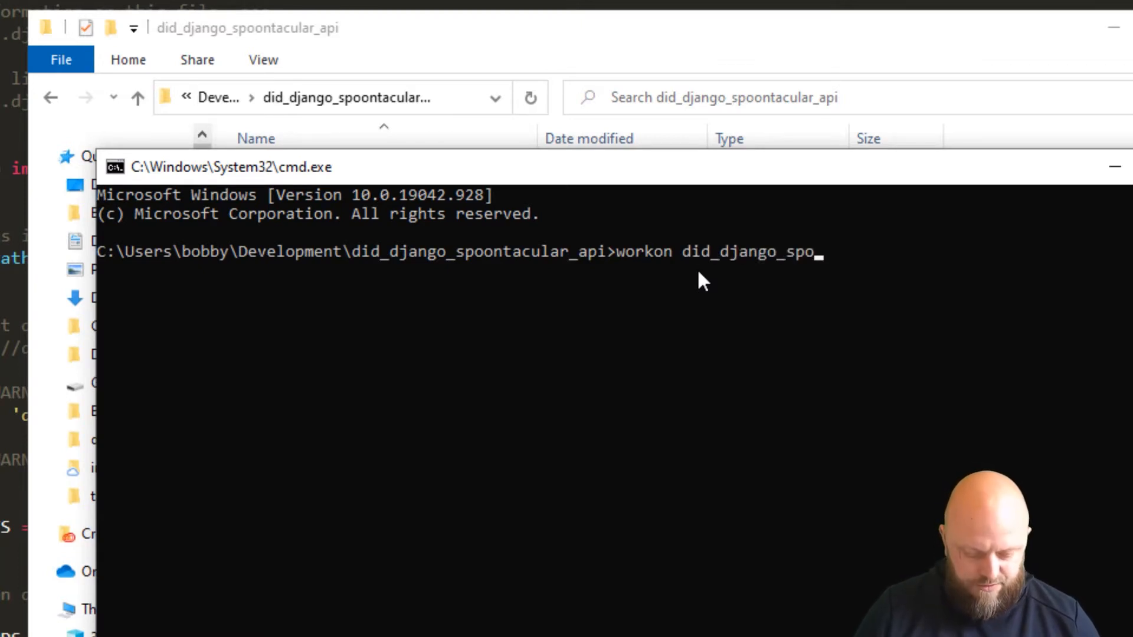
{"action": "type", "text": "ontac"}
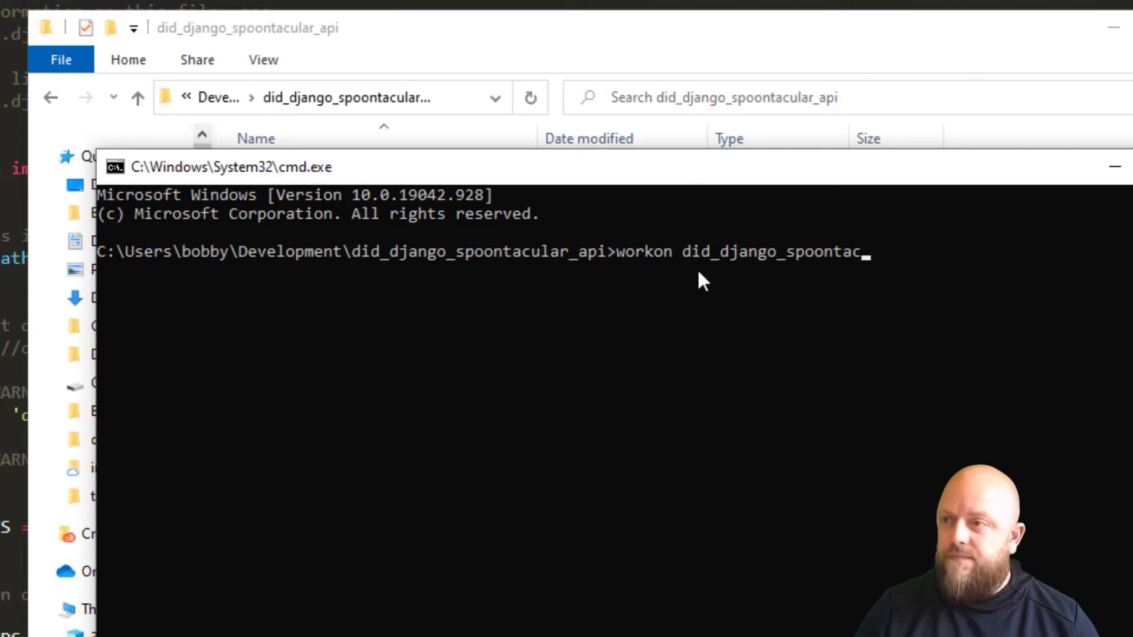
{"action": "type", "text": "lar_api"}
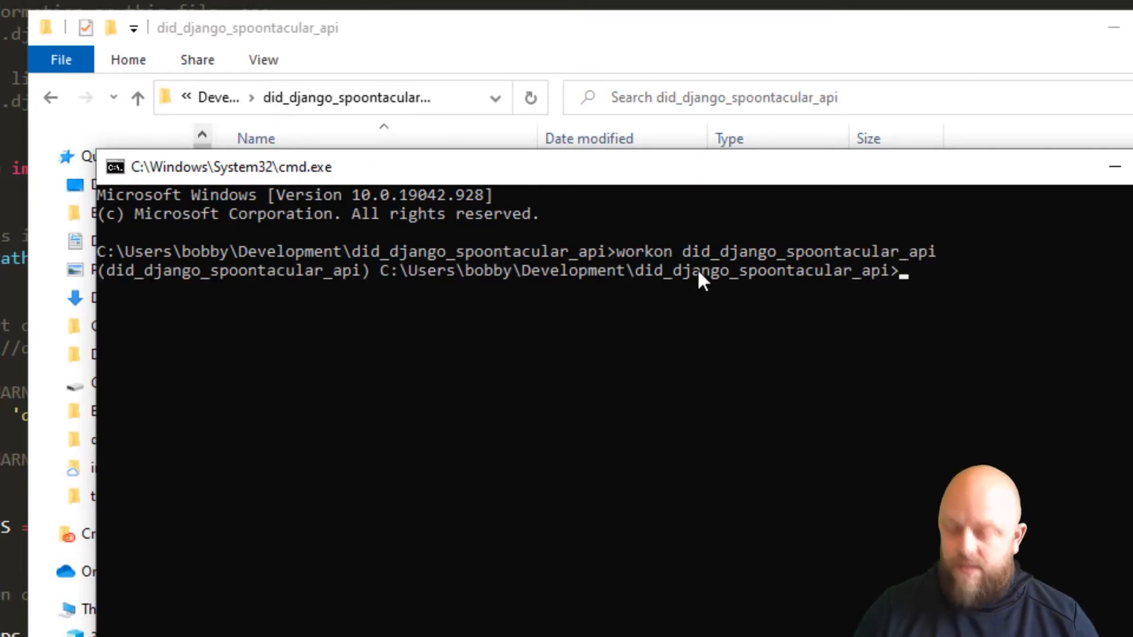
Start the Django development server with 'python manage.py runserver'.
{"action": "type", "text": "python mana"}
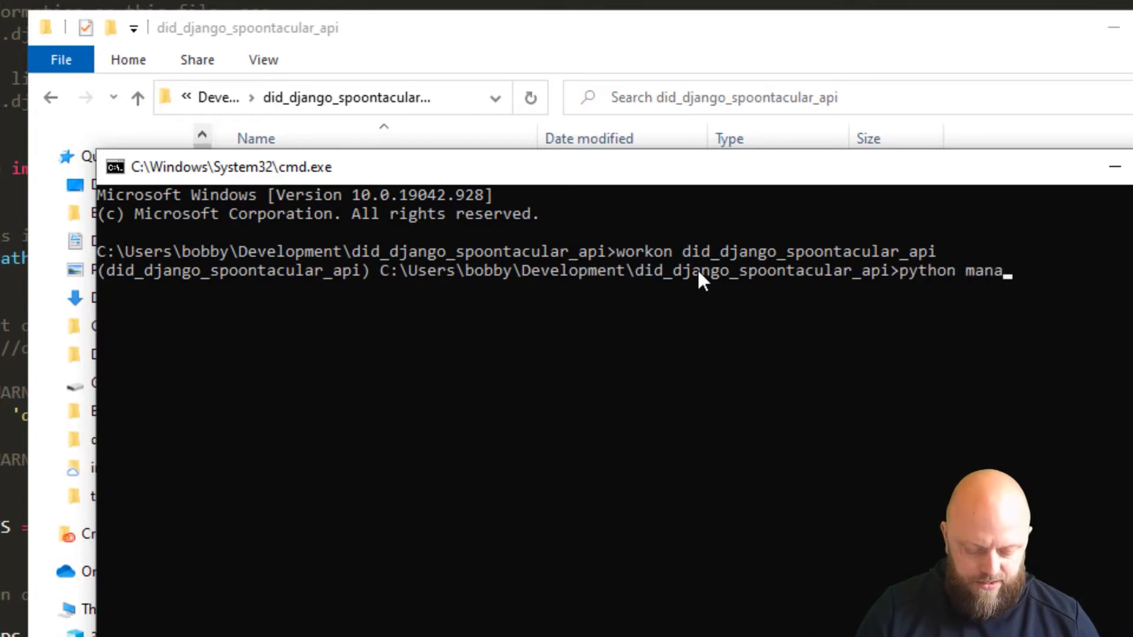
{"action": "type", "text": "ge.py runs"}
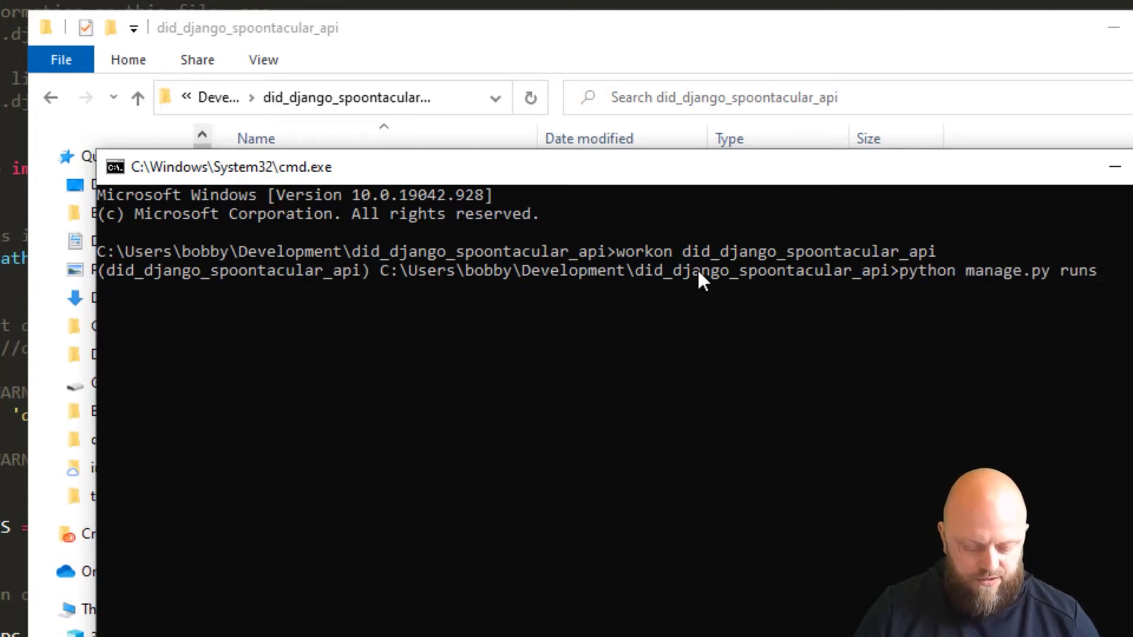
{"action": "type", "text": "erver"}
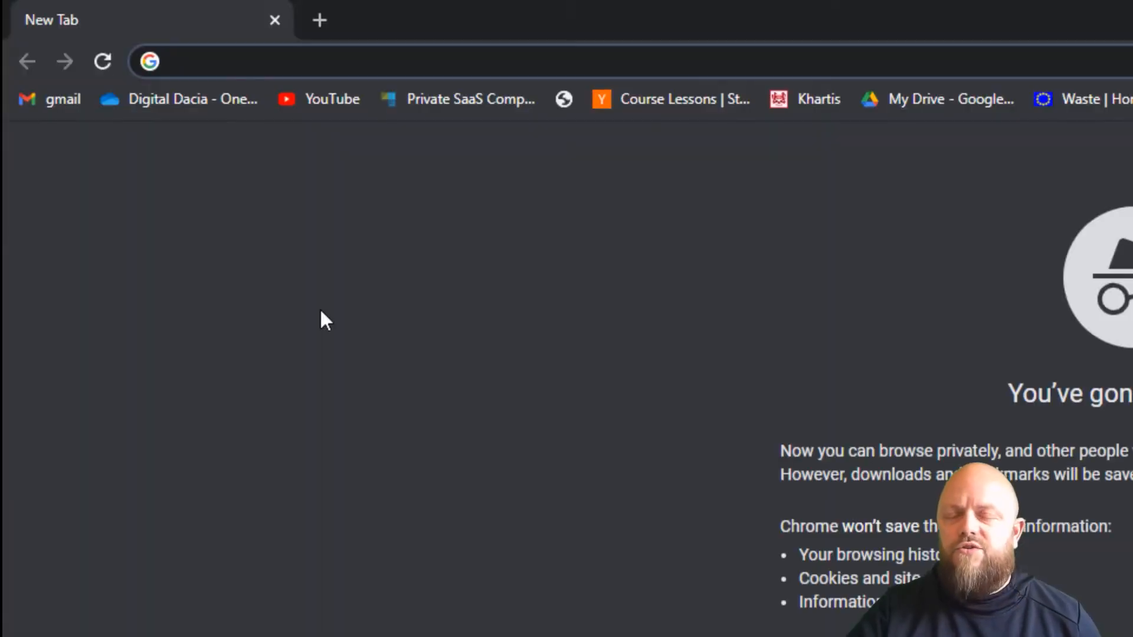
Enter localhost:8000/django_admin in the private window's address bar.
{"action": "type", "text": "localhost:8000/django_admin"}
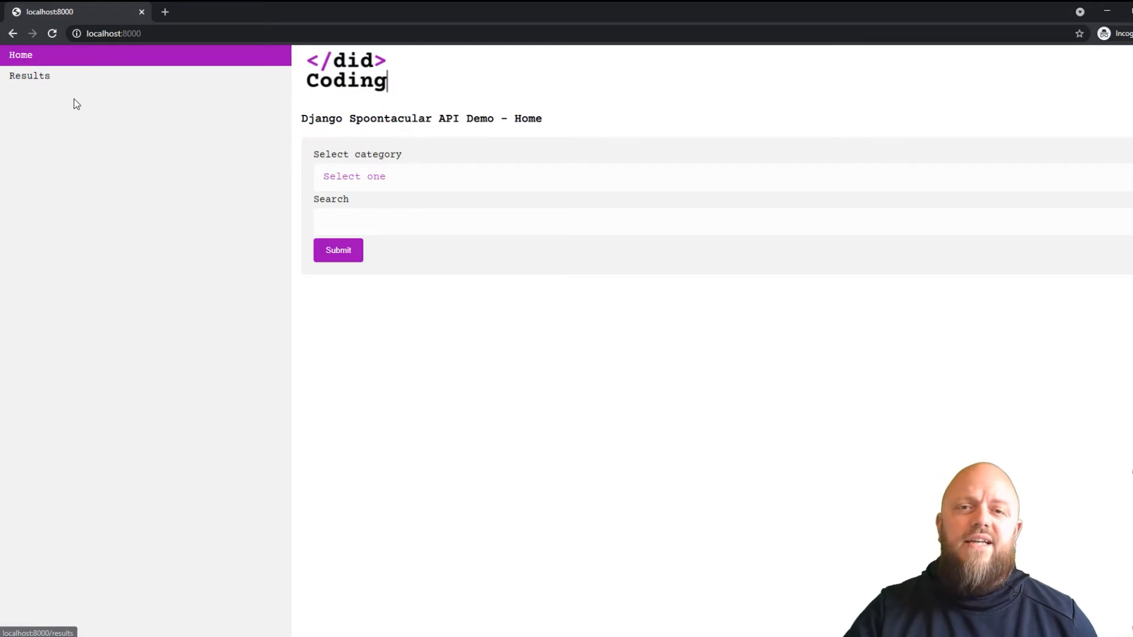
{"action": "mouse_move", "coordinate": [64, 170]}
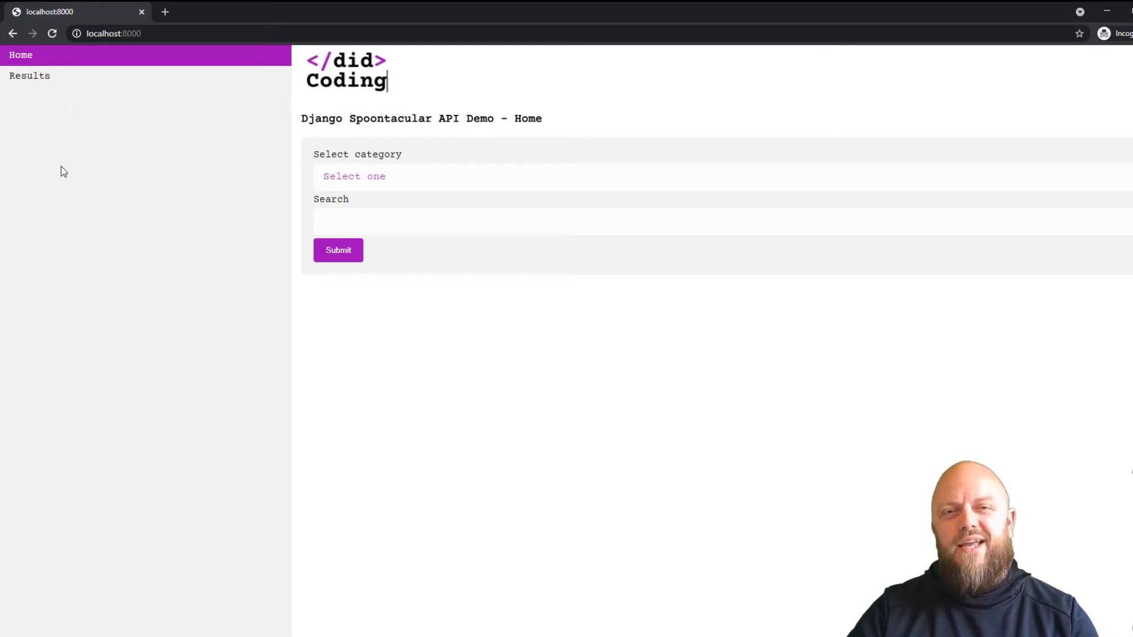
{"action": "mouse_move", "coordinate": [67, 171]}
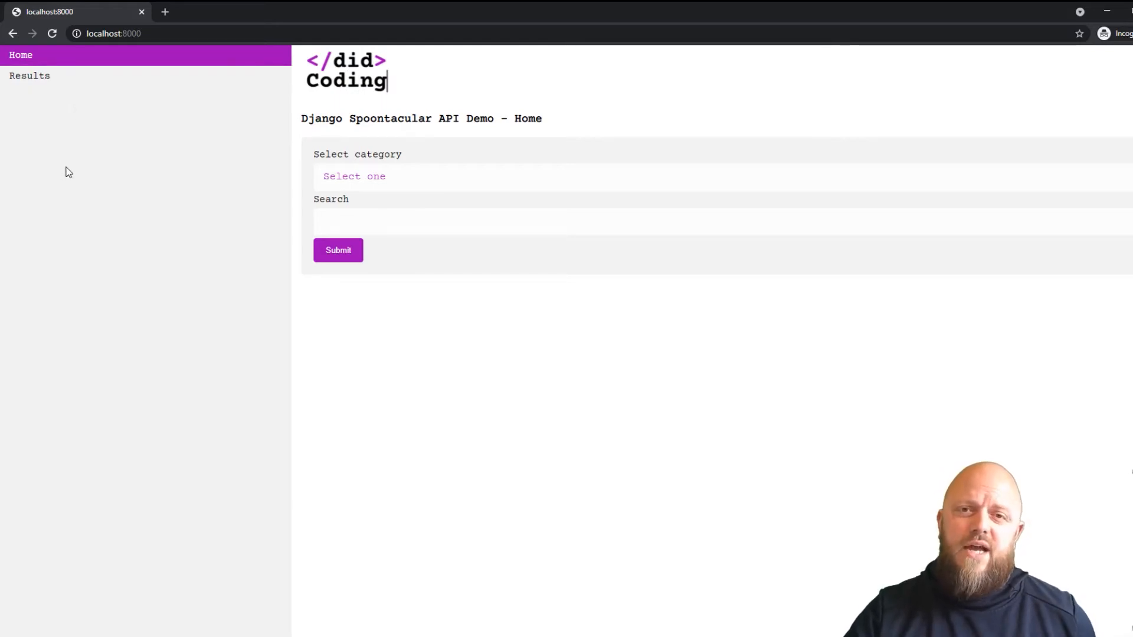
{"action": "mouse_move", "coordinate": [85, 182]}
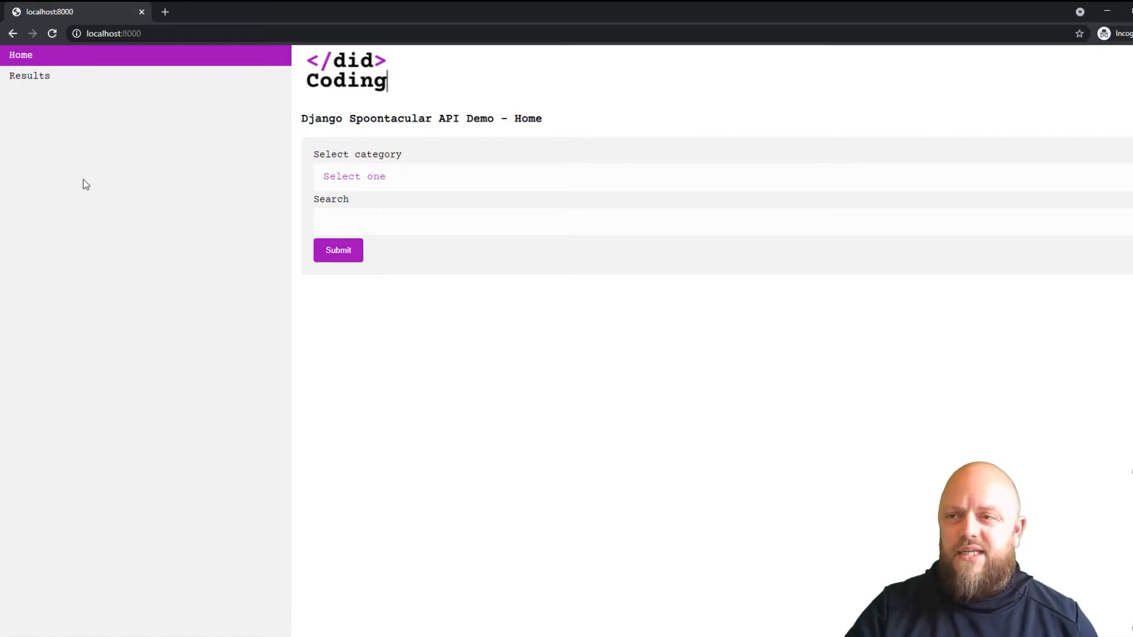
{"action": "left_click", "coordinate": [354, 175]}
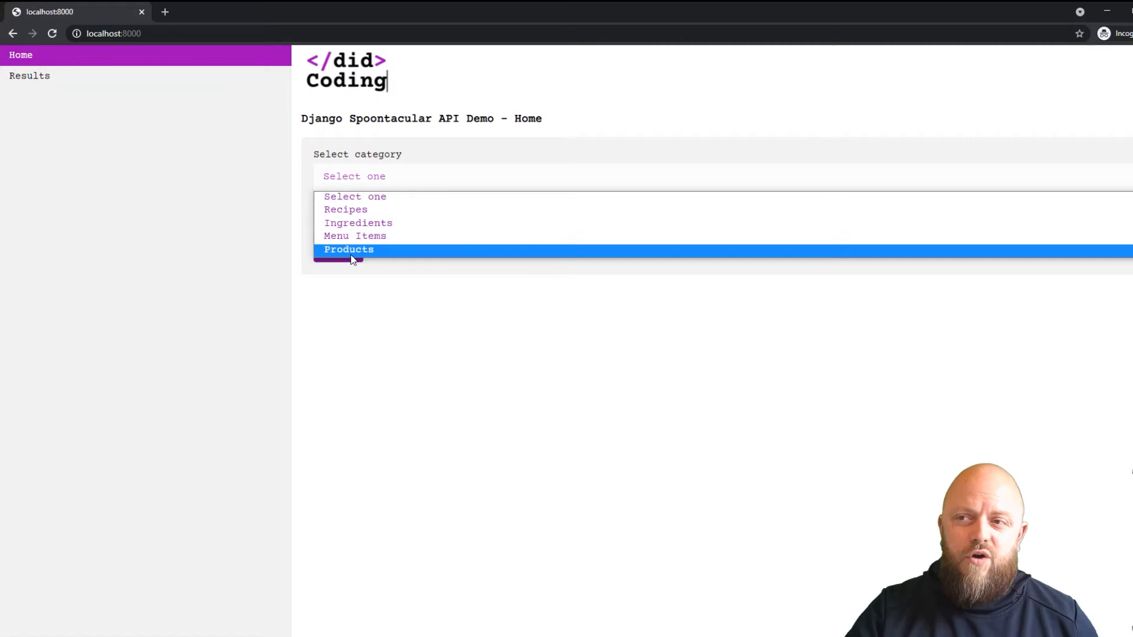
{"action": "left_click", "coordinate": [348, 249]}
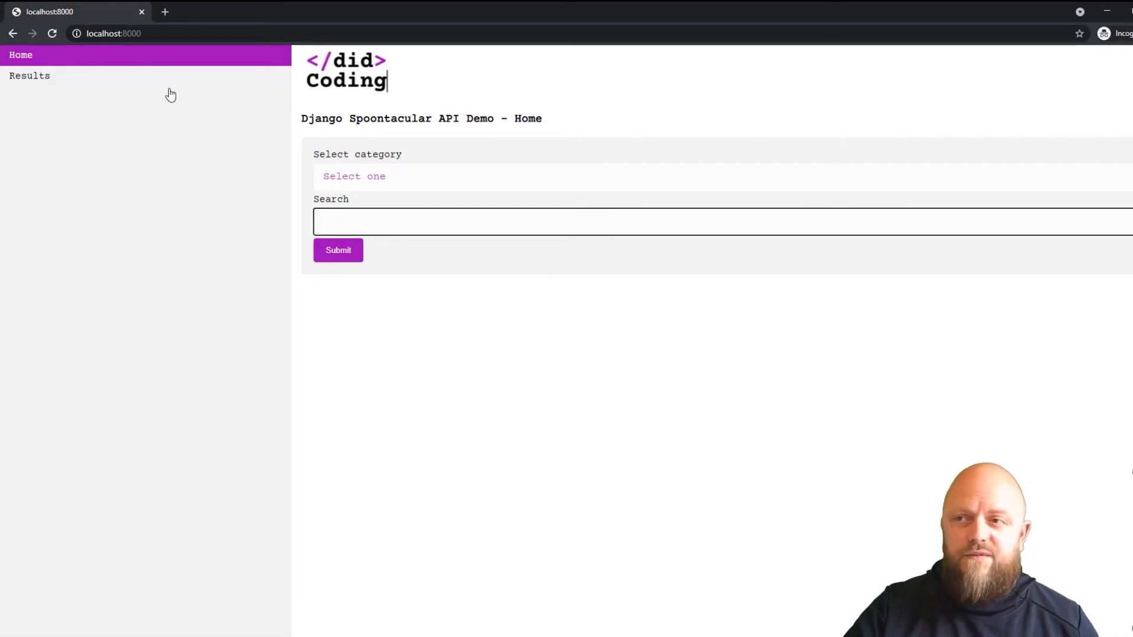
Search the Products category for 'apple' and view the resulting apple wines table.
{"action": "left_click", "coordinate": [378, 176]}
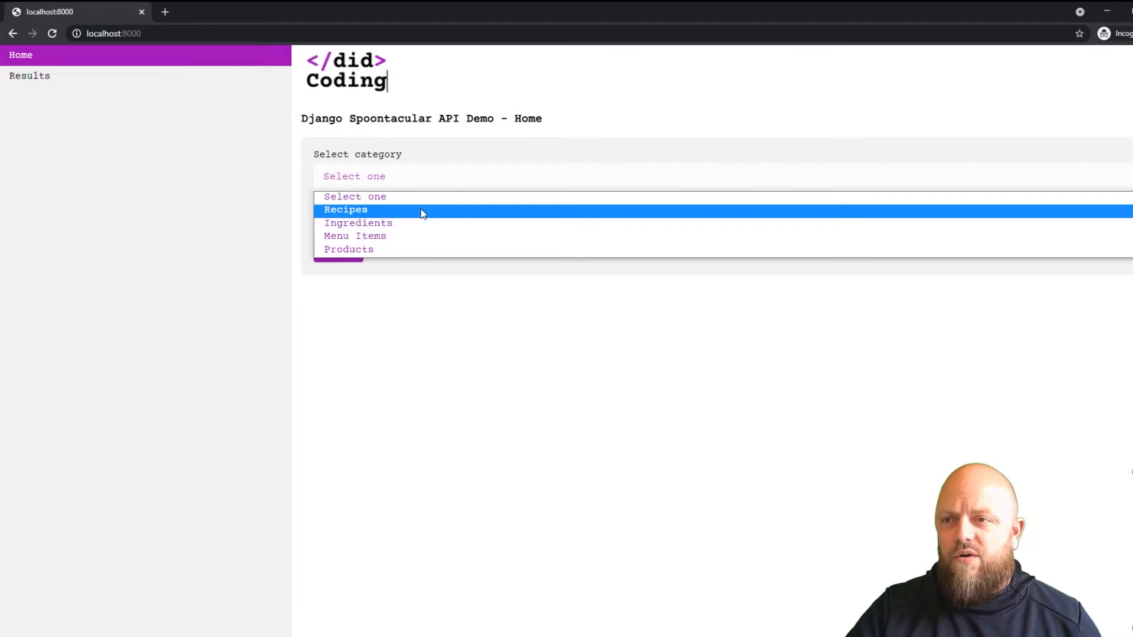
{"action": "left_click", "coordinate": [348, 249]}
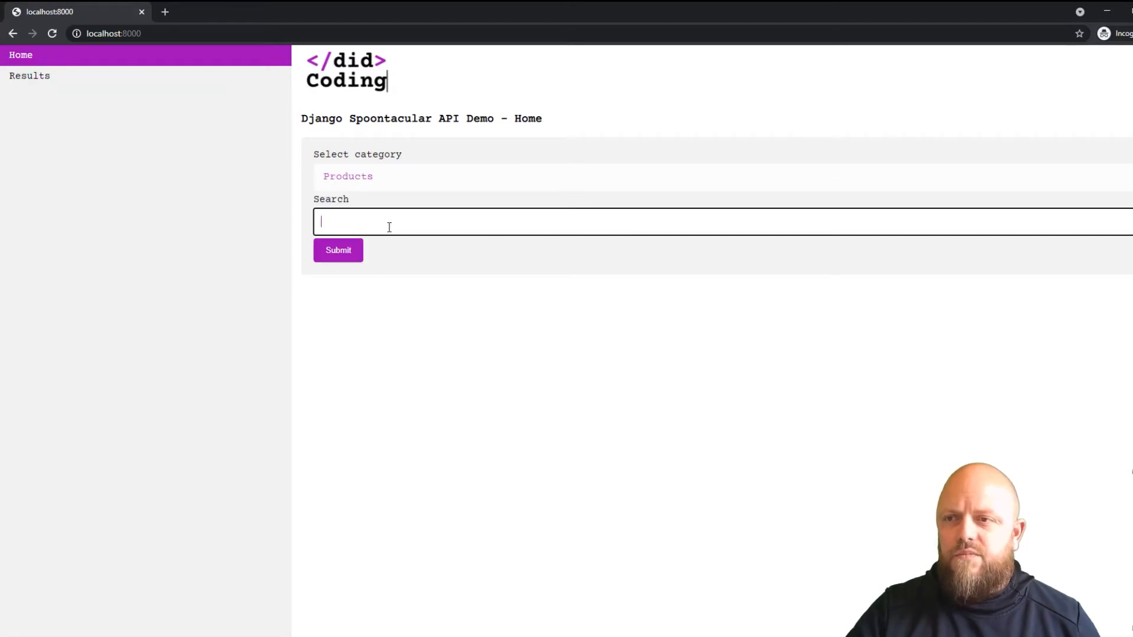
{"action": "type", "text": "apple"}
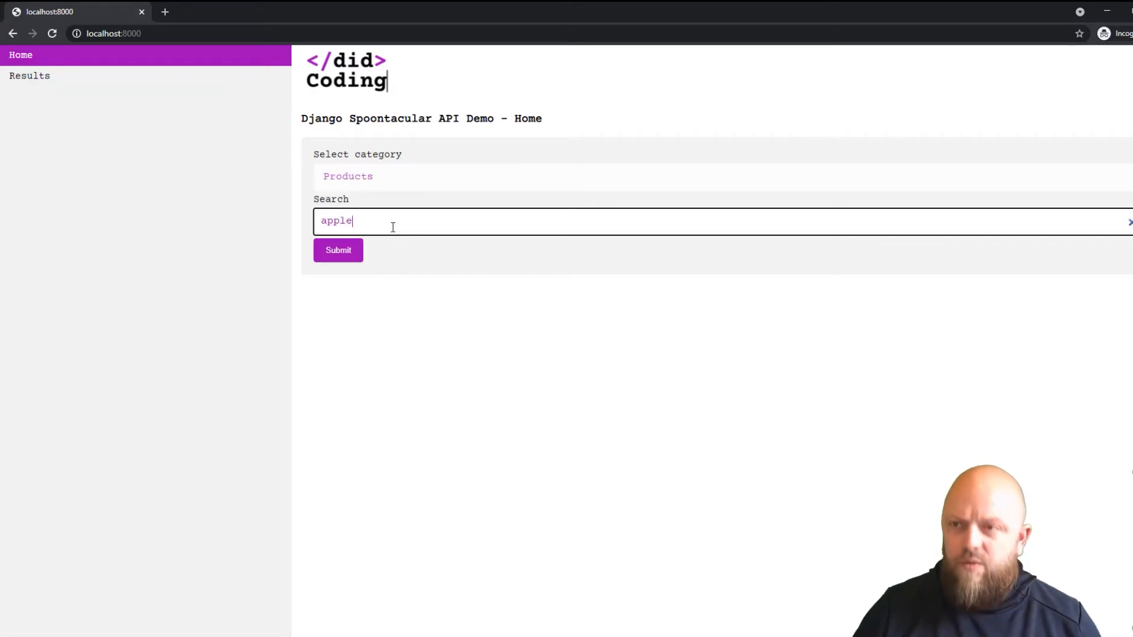
{"action": "left_click", "coordinate": [337, 251]}
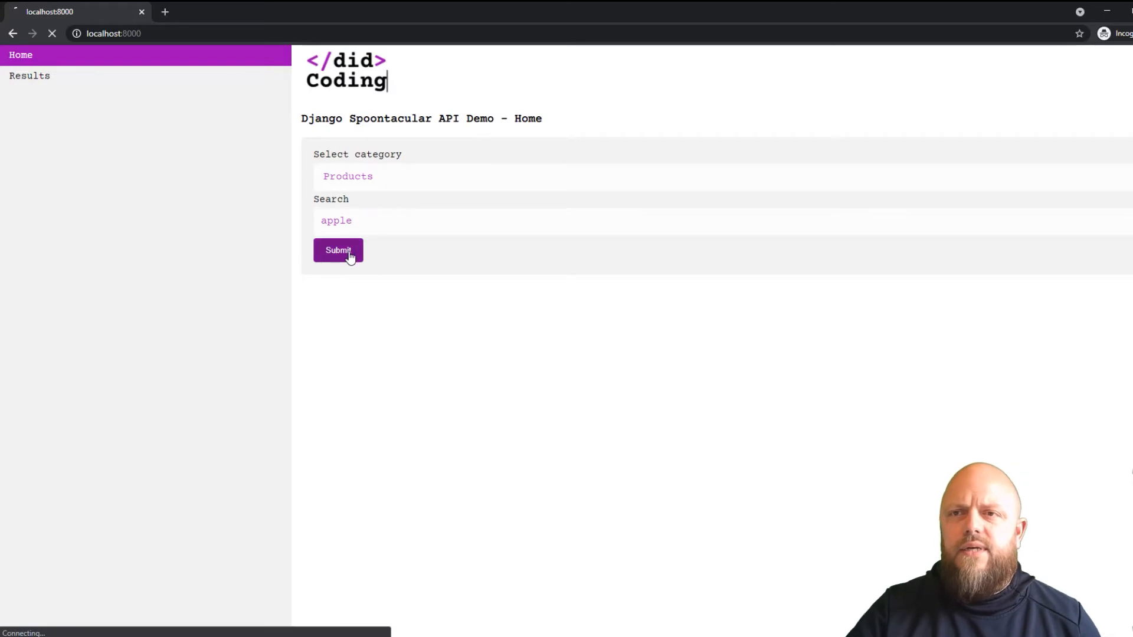
{"action": "left_click", "coordinate": [338, 250]}
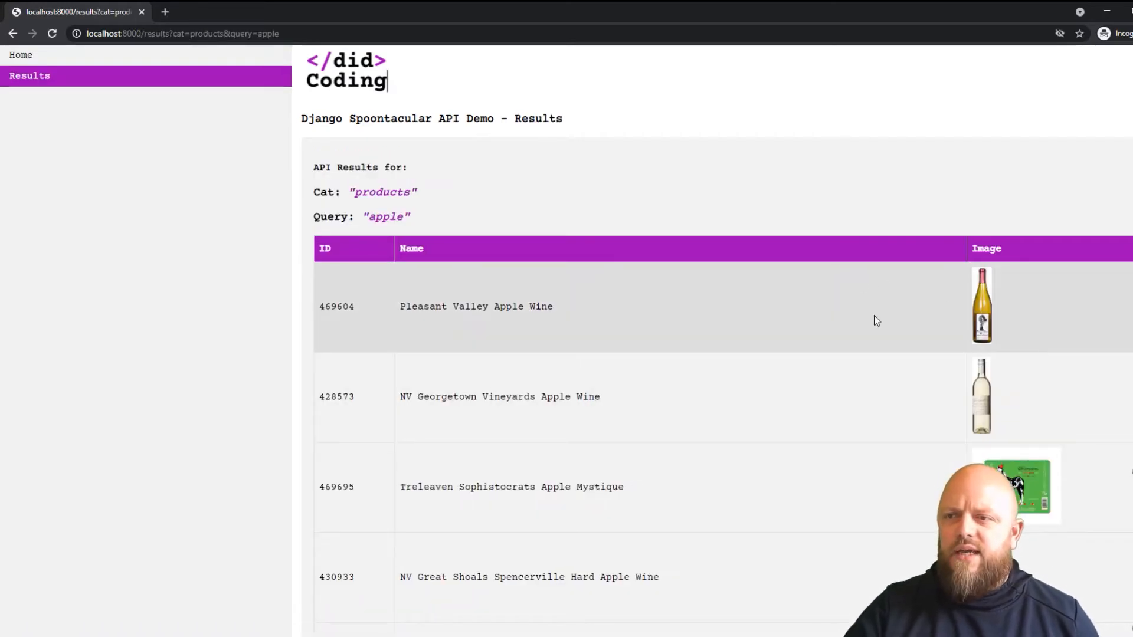
{"action": "mouse_move", "coordinate": [30, 107]}
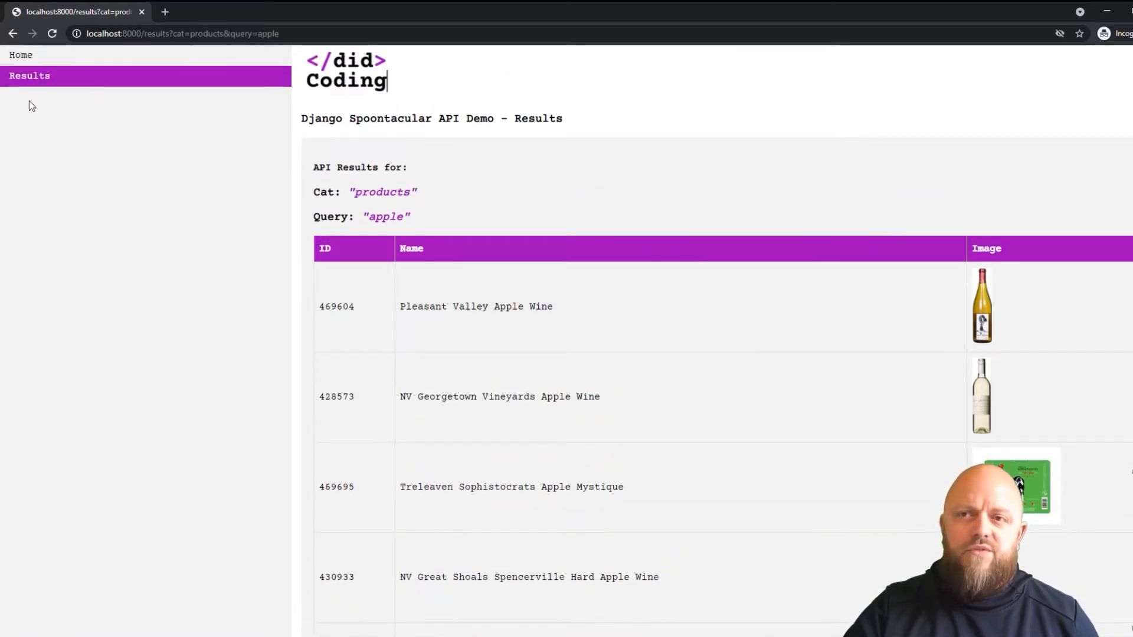
{"action": "mouse_move", "coordinate": [993, 318]}
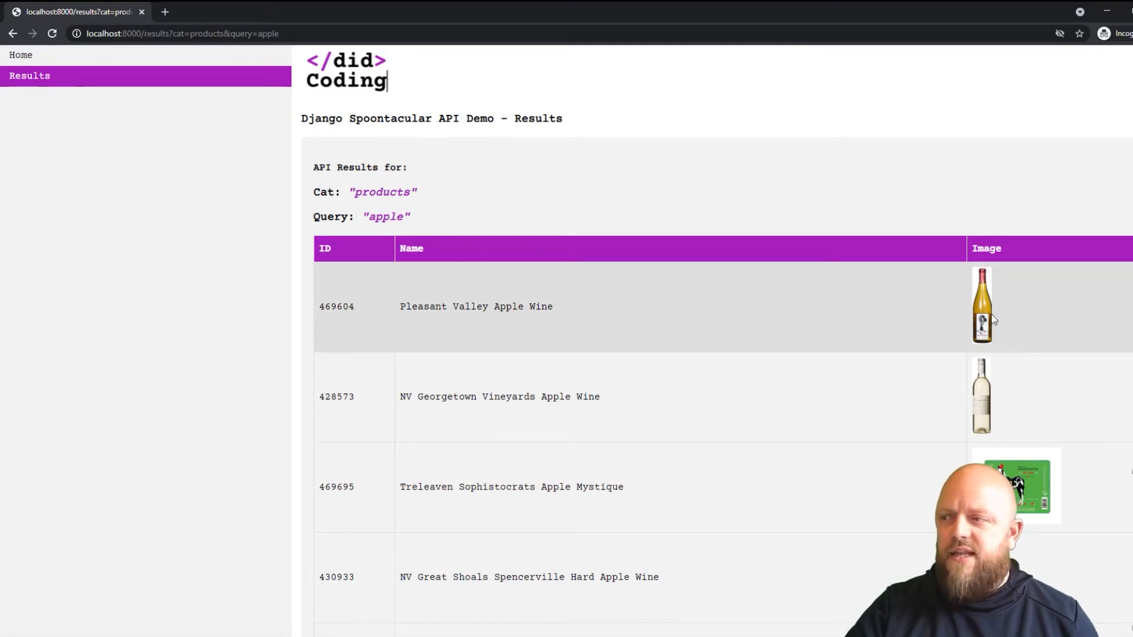
{"action": "scroll", "scroll_direction": "down", "scroll_amount": 3}
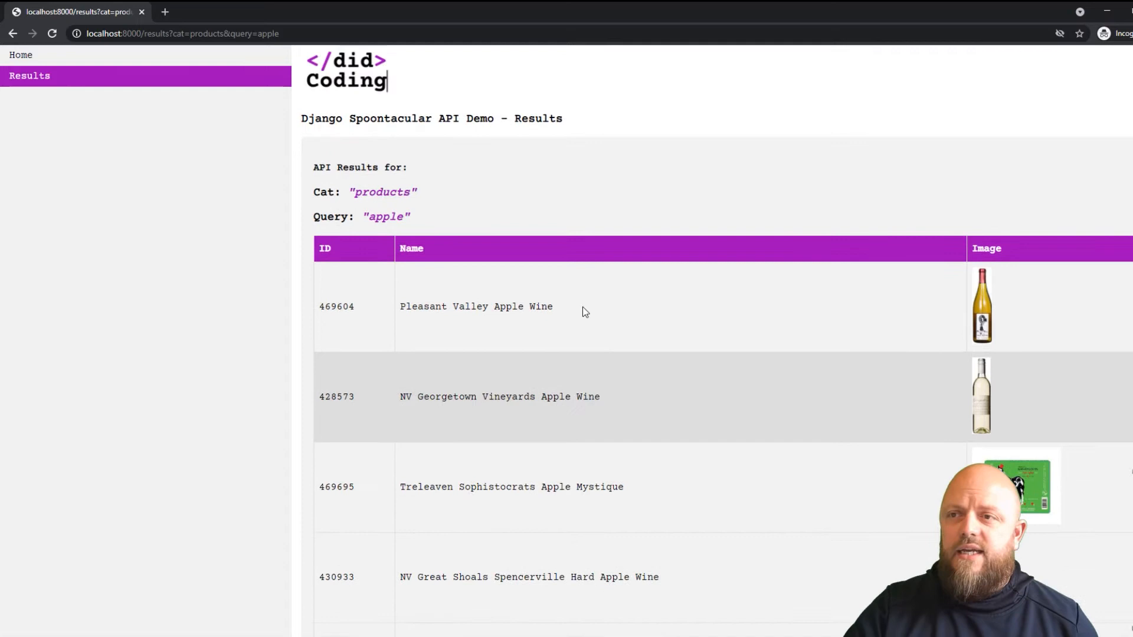
Return home and run the apple search in Recipes, scrolling through the recipe results.
{"action": "left_click", "coordinate": [19, 55]}
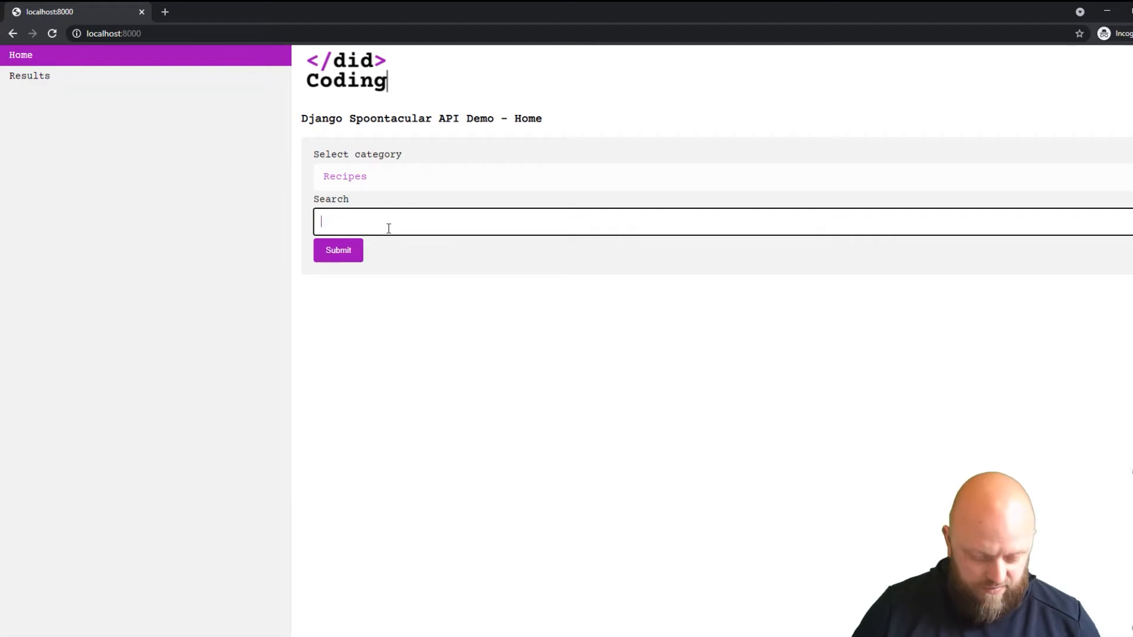
{"action": "left_click", "coordinate": [337, 250]}
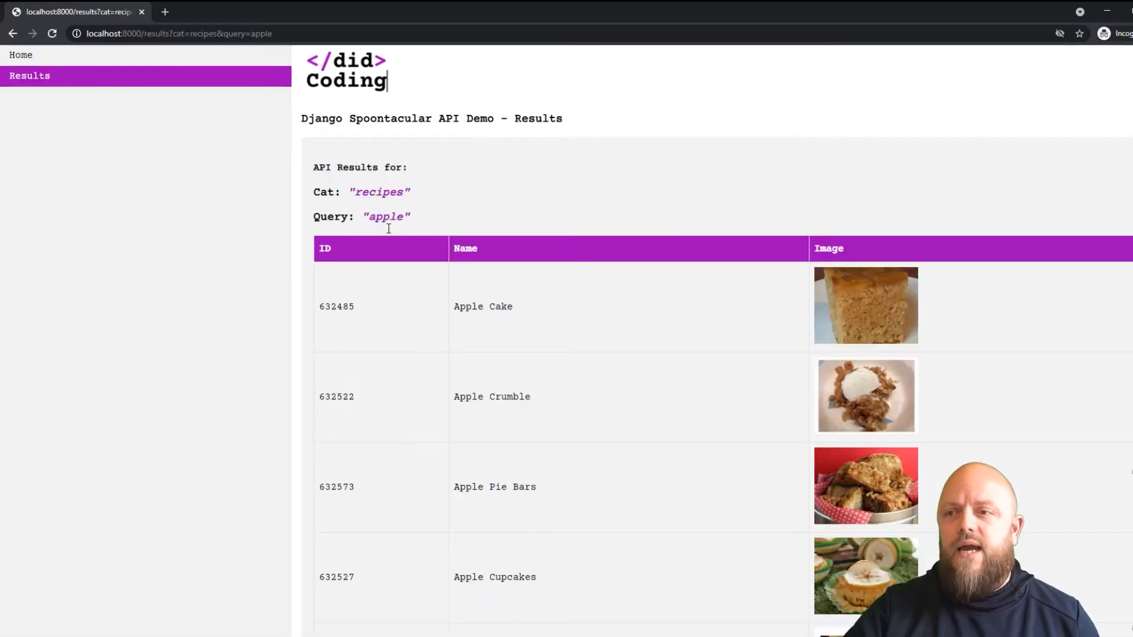
{"action": "scroll", "scroll_direction": "down", "scroll_amount": 3}
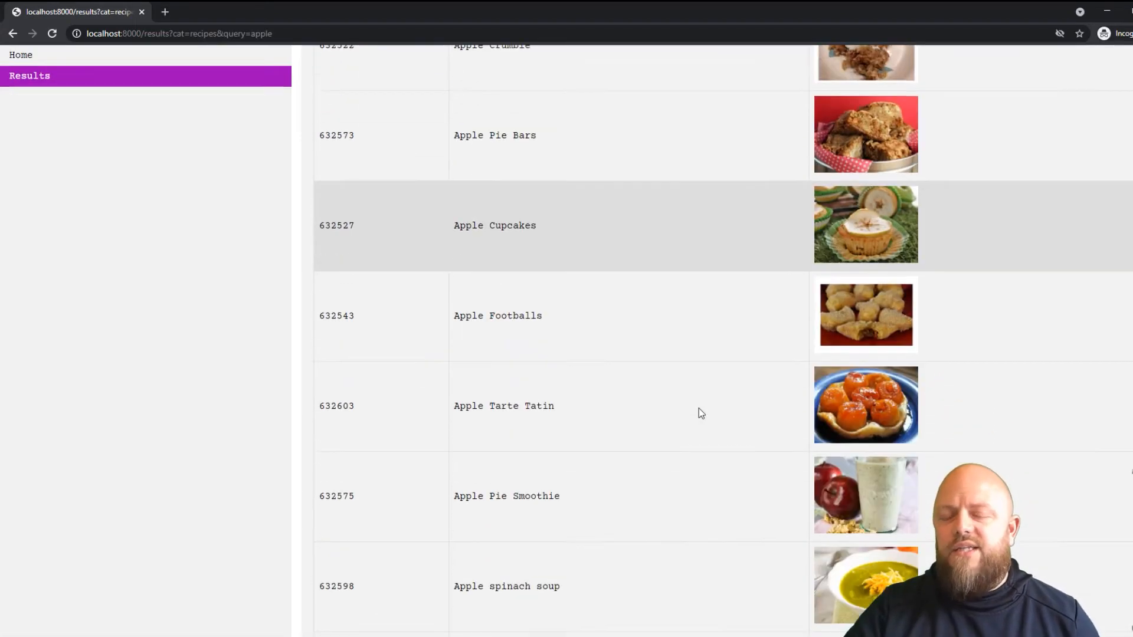
{"action": "scroll", "scroll_direction": "down", "scroll_amount": 3}
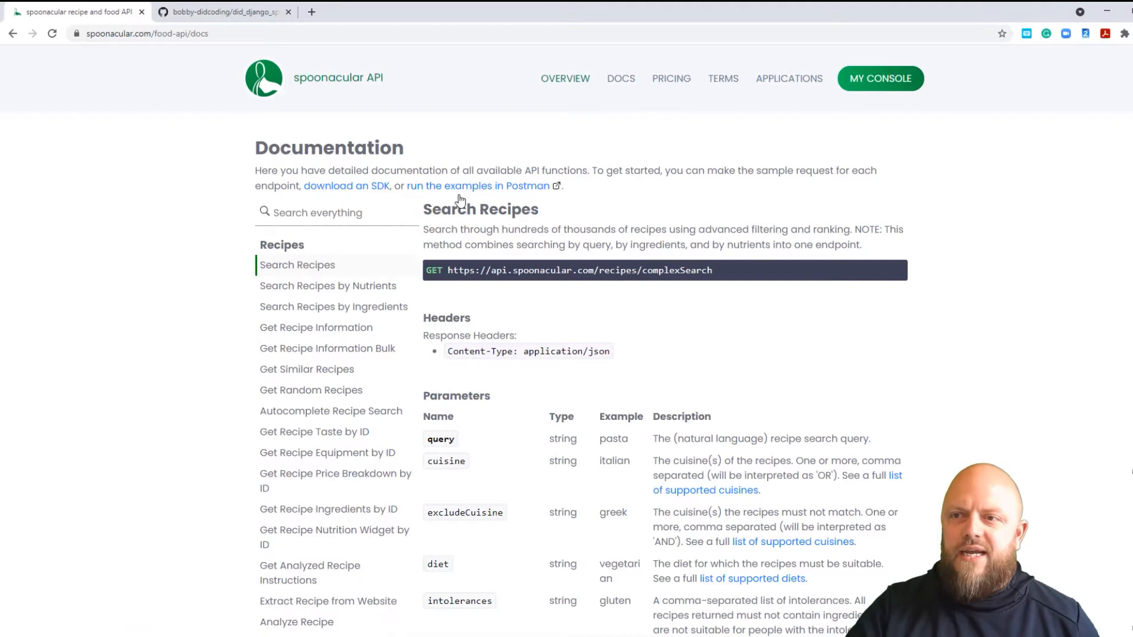
Scroll through the Search Recipes query parameters and sidebar endpoint sections.
{"action": "scroll", "scroll_direction": "down", "scroll_amount": 3}
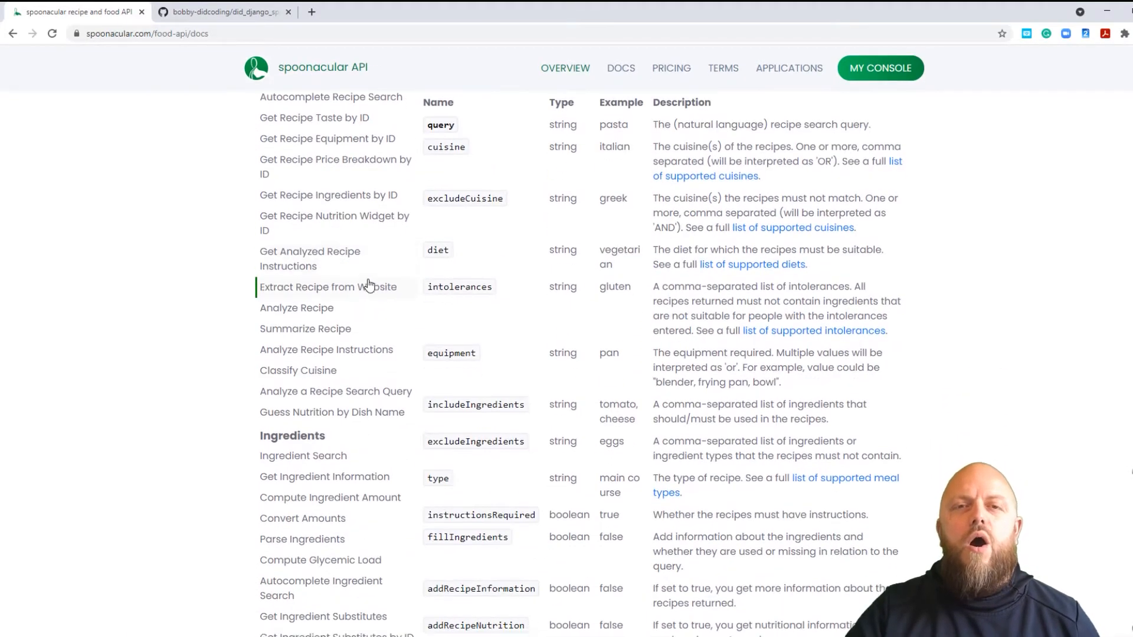
{"action": "scroll", "scroll_direction": "down", "scroll_amount": 3}
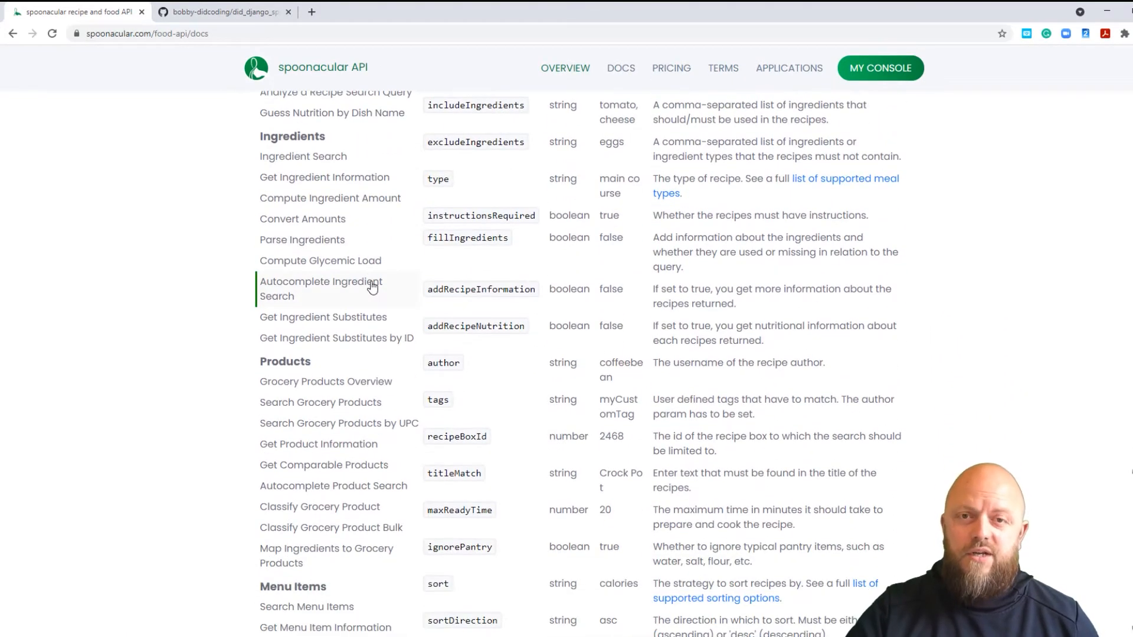
{"action": "scroll", "scroll_direction": "down", "scroll_amount": 3}
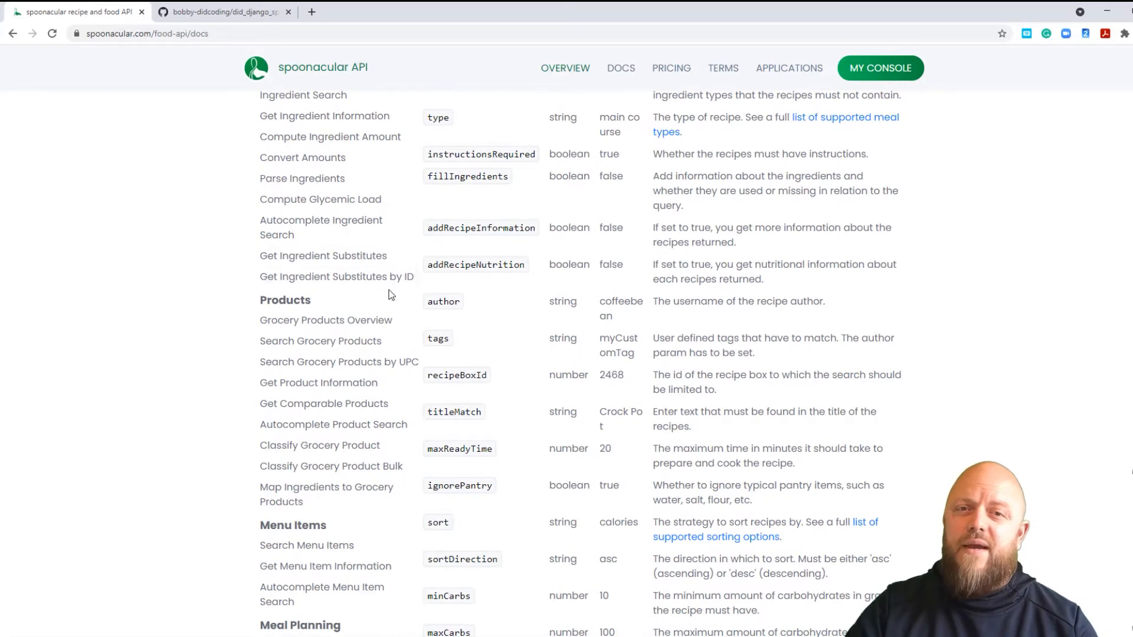
{"action": "mouse_move", "coordinate": [392, 288]}
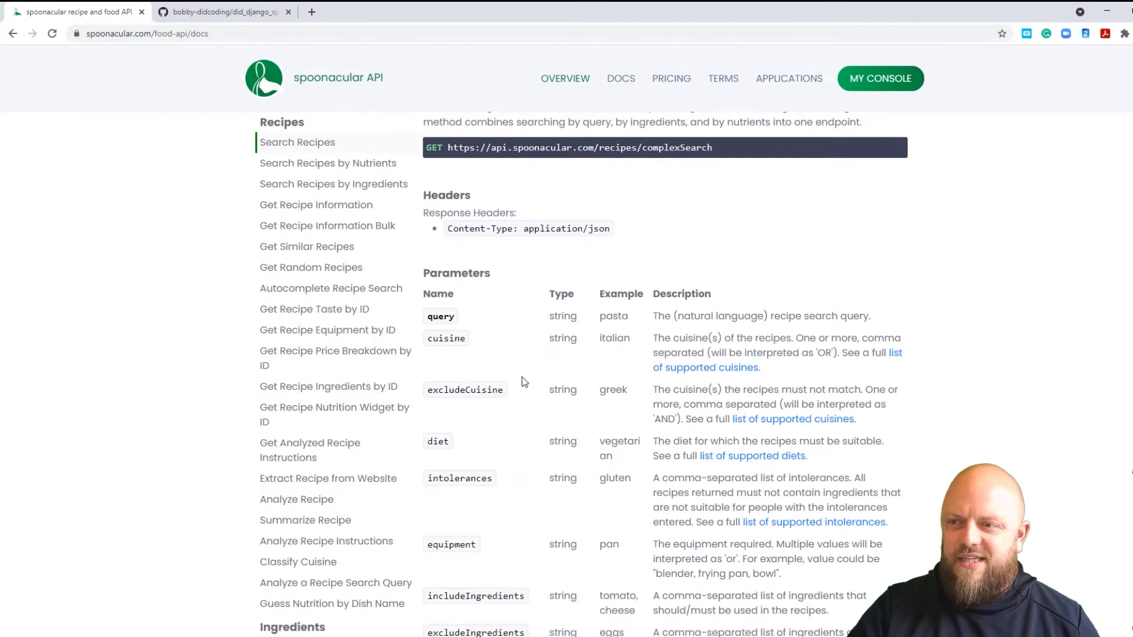
{"action": "scroll", "scroll_direction": "down", "scroll_amount": 3}
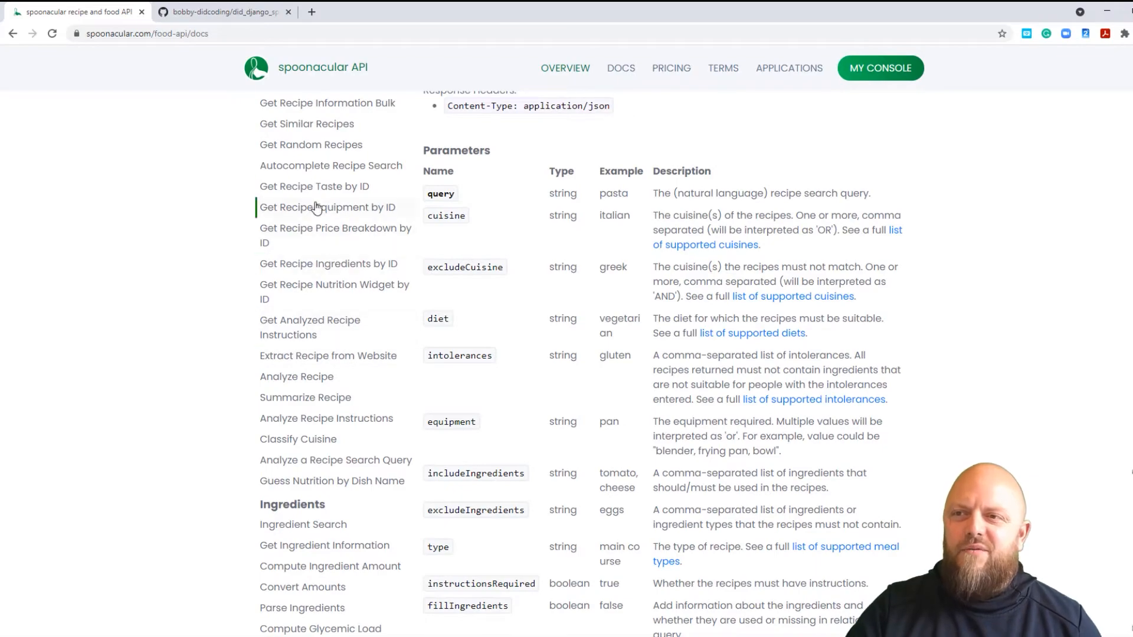
{"action": "mouse_move", "coordinate": [373, 190]}
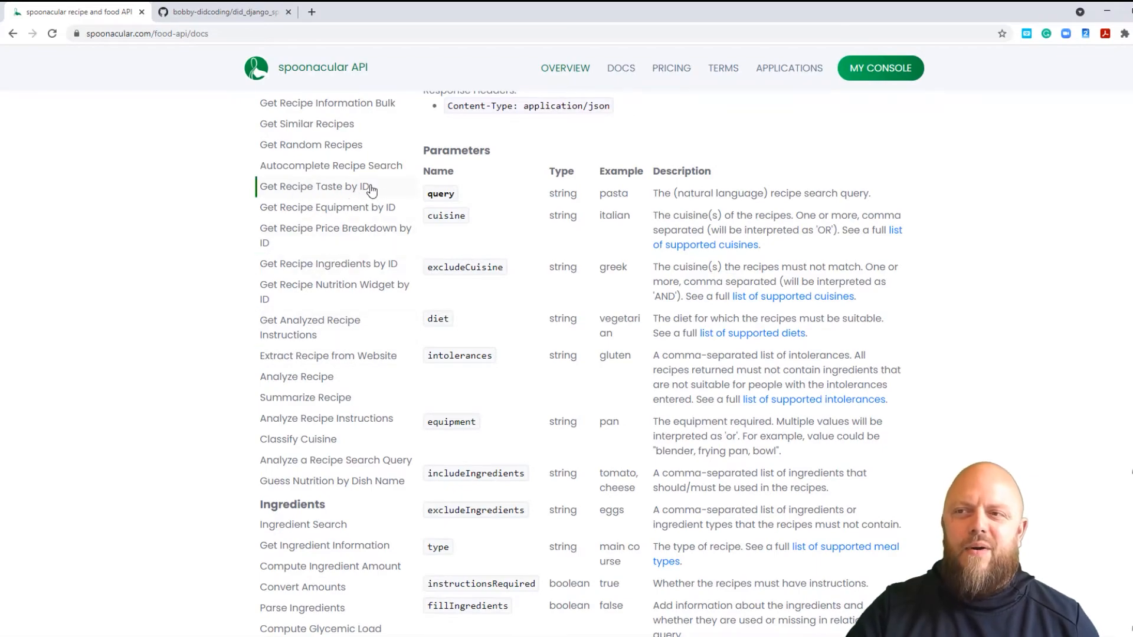
{"action": "scroll", "scroll_direction": "down", "scroll_amount": 3}
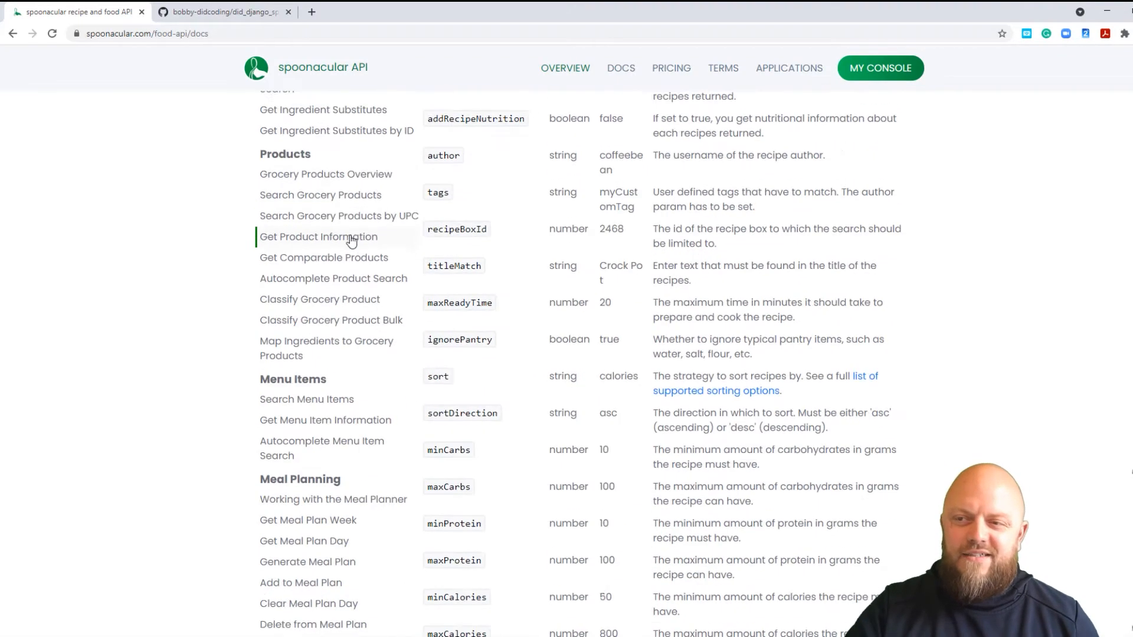
{"action": "scroll", "scroll_direction": "down", "scroll_amount": 3}
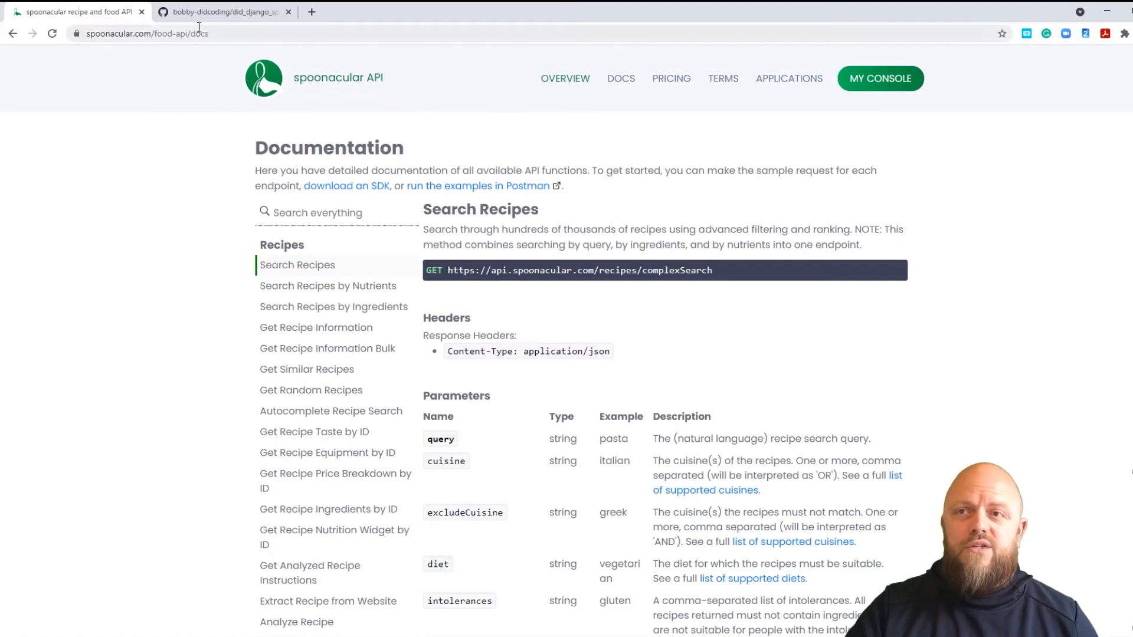
{"action": "mouse_move", "coordinate": [165, 41]}
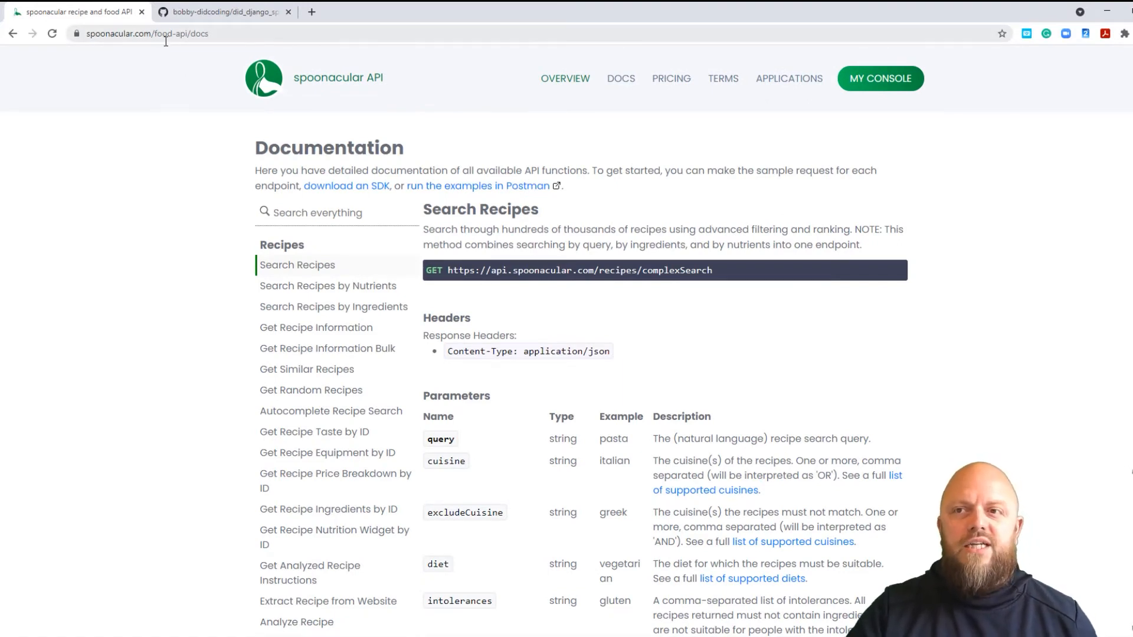
{"action": "mouse_move", "coordinate": [179, 66]}
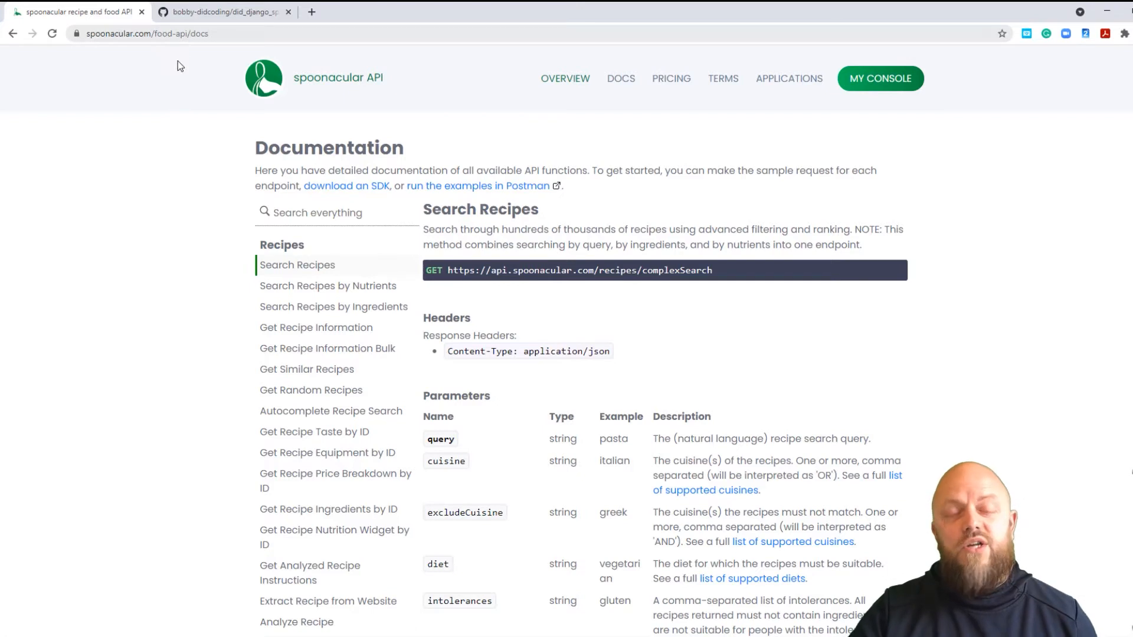
{"action": "mouse_move", "coordinate": [145, 206]}
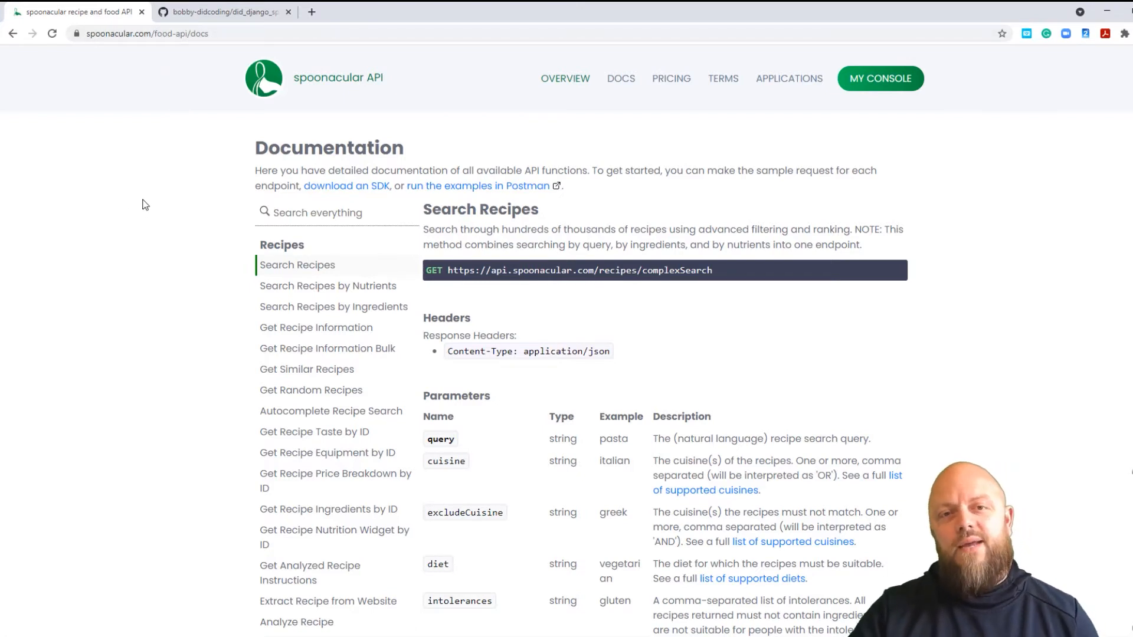
{"action": "mouse_move", "coordinate": [223, 321]}
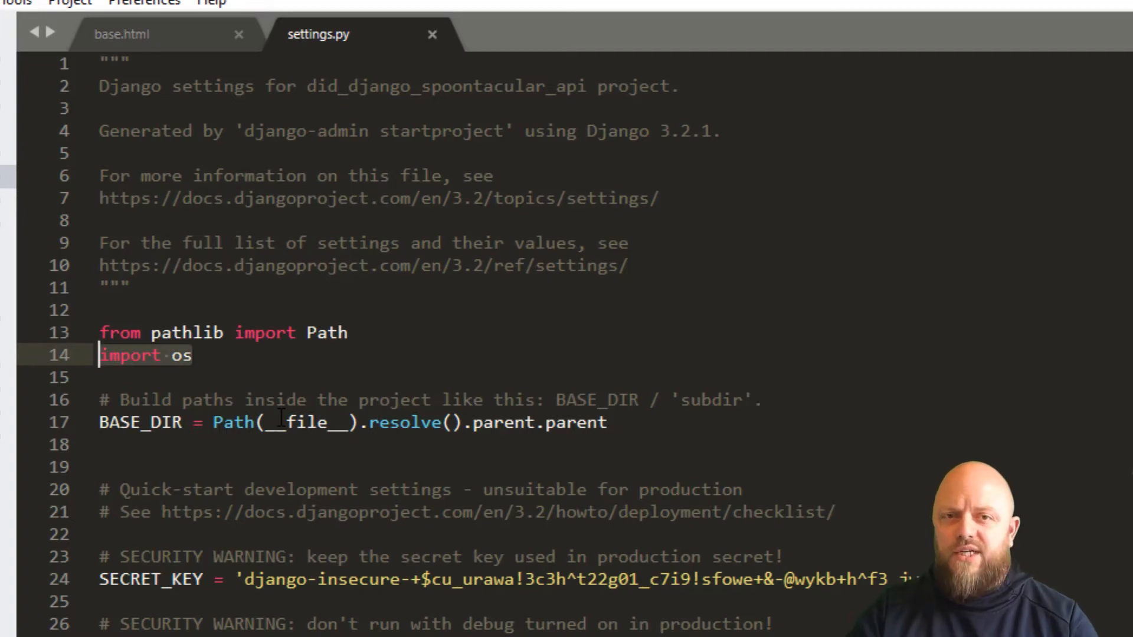
{"action": "mouse_move", "coordinate": [295, 450]}
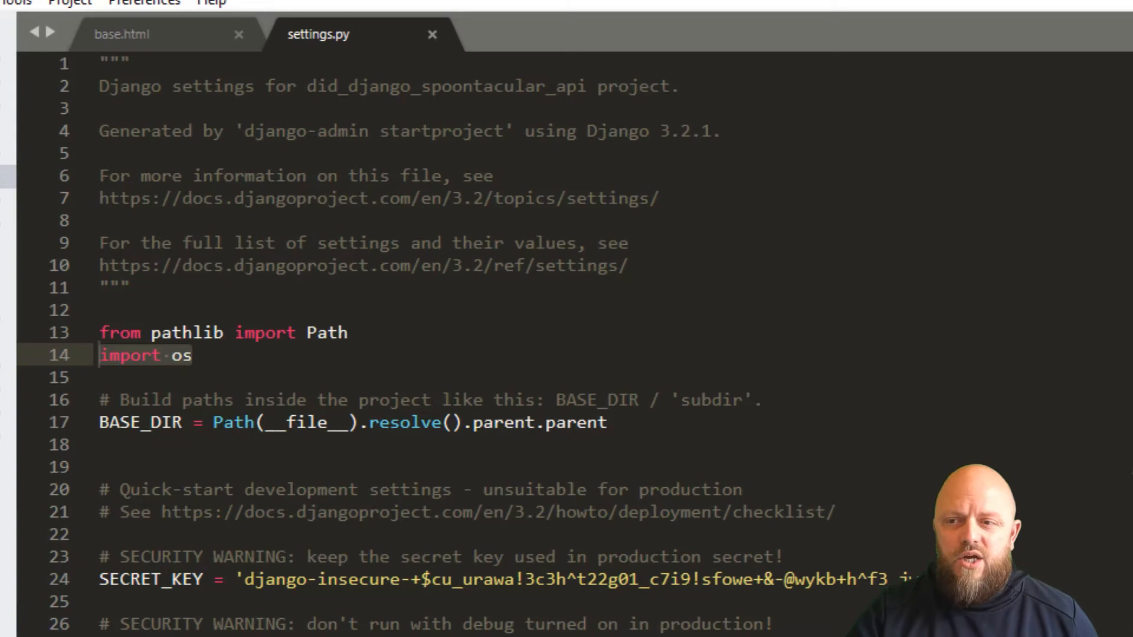
Scroll settings.py down to STATICFILES_DIRS, STATIC_URL, STATIC_ROOT and the API_KEY placeholder.
{"action": "scroll", "scroll_direction": "down", "scroll_amount": 3}
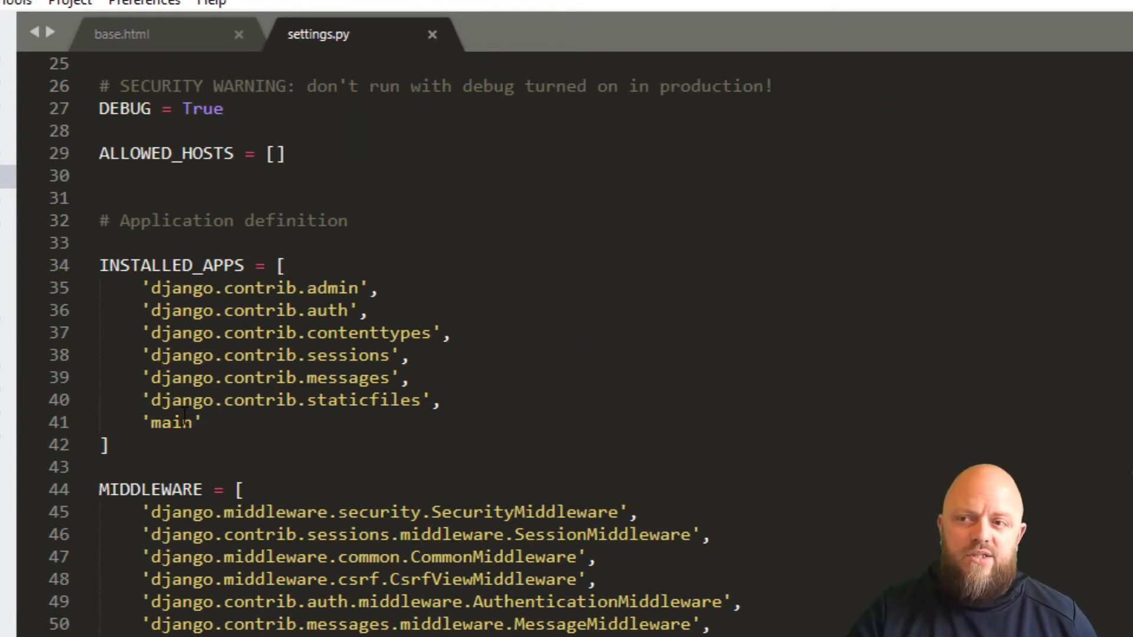
{"action": "scroll", "scroll_direction": "down", "scroll_amount": 3}
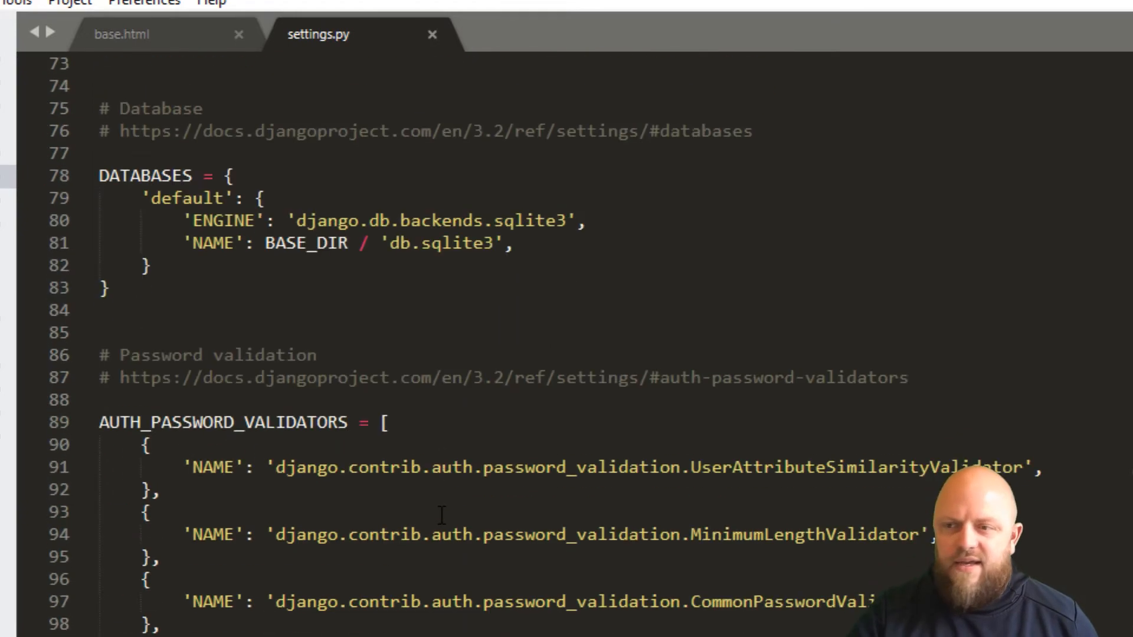
{"action": "scroll", "scroll_direction": "down", "scroll_amount": 3}
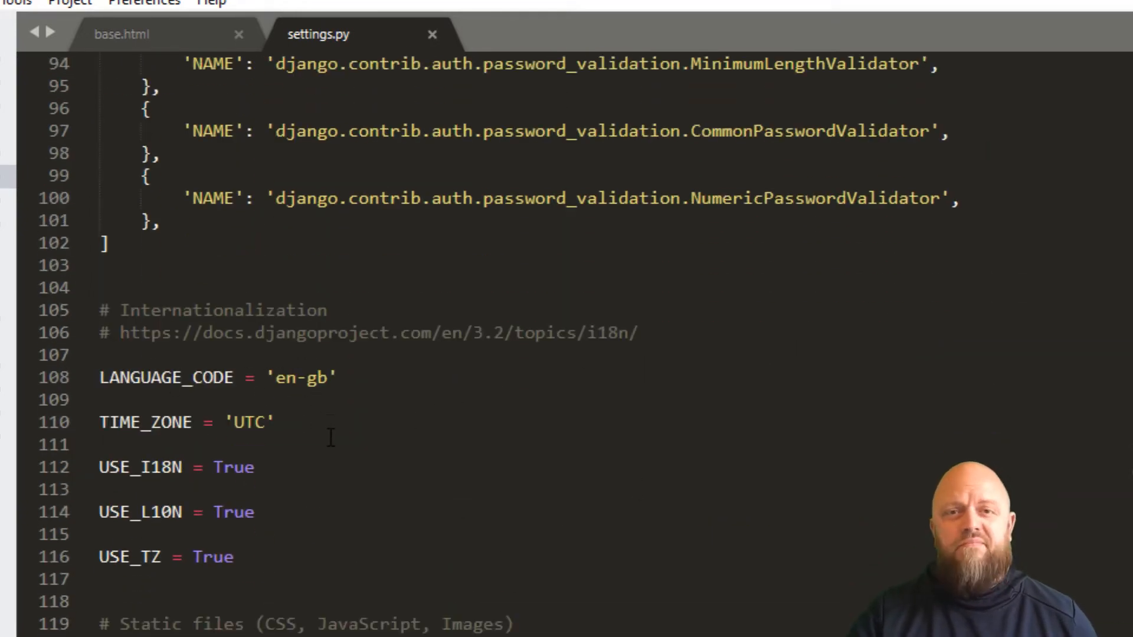
{"action": "mouse_move", "coordinate": [353, 444]}
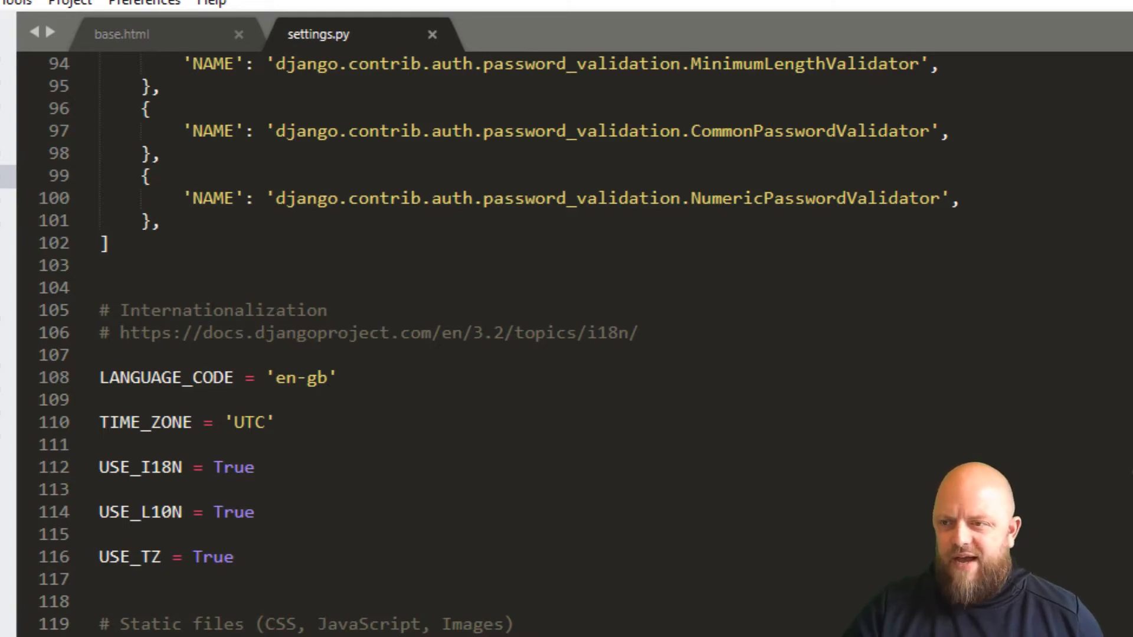
{"action": "scroll", "scroll_direction": "down", "scroll_amount": 3}
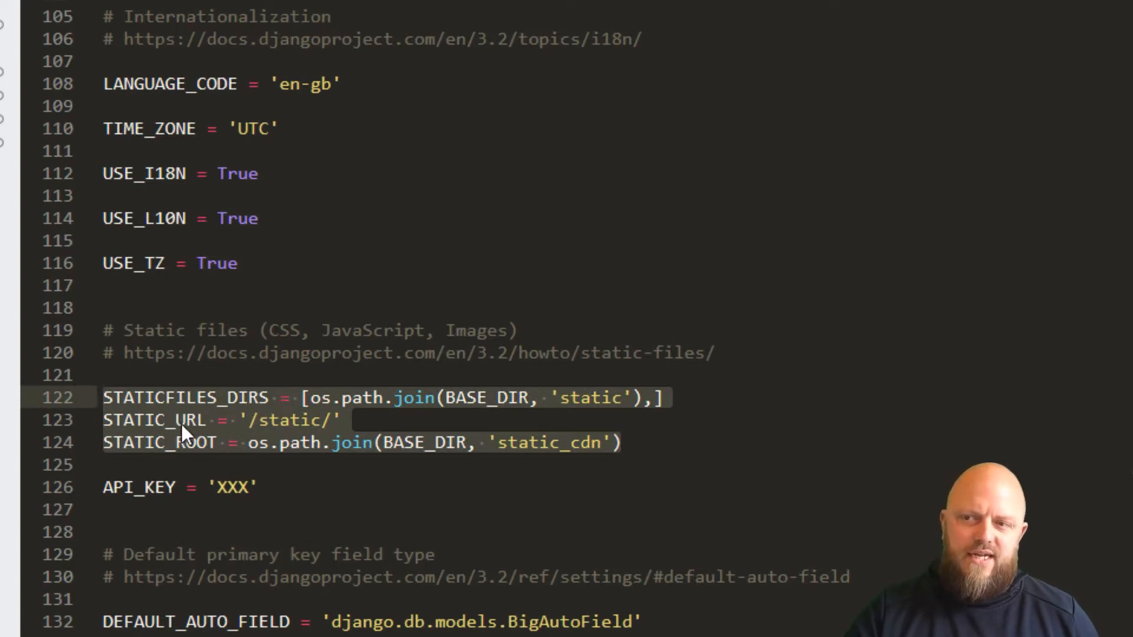
{"action": "mouse_move", "coordinate": [175, 453]}
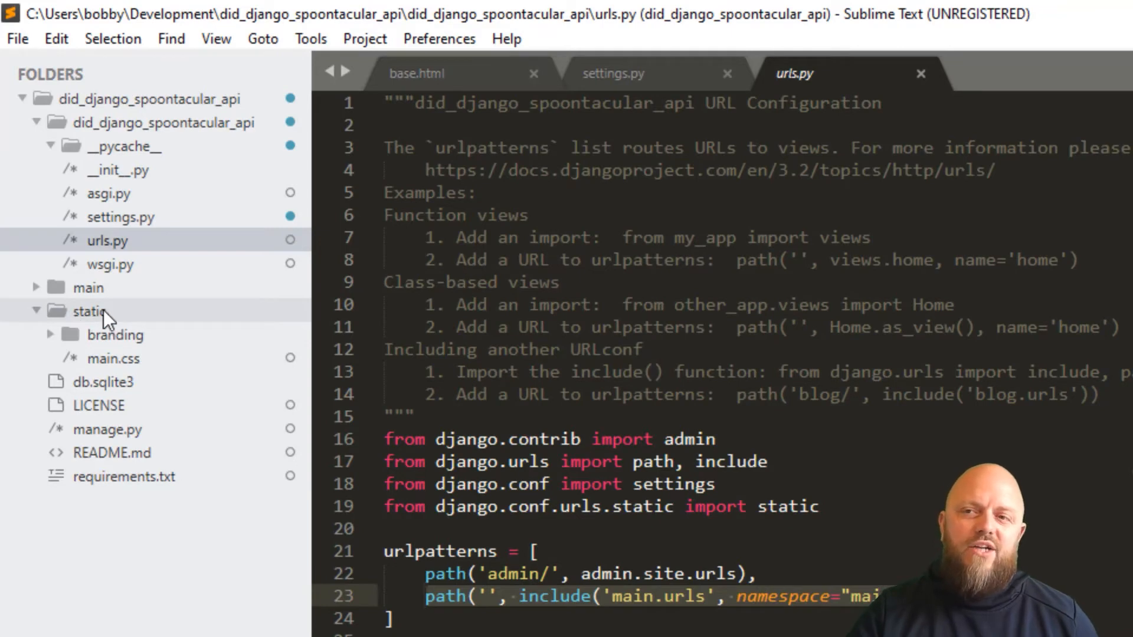
{"action": "mouse_move", "coordinate": [146, 342]}
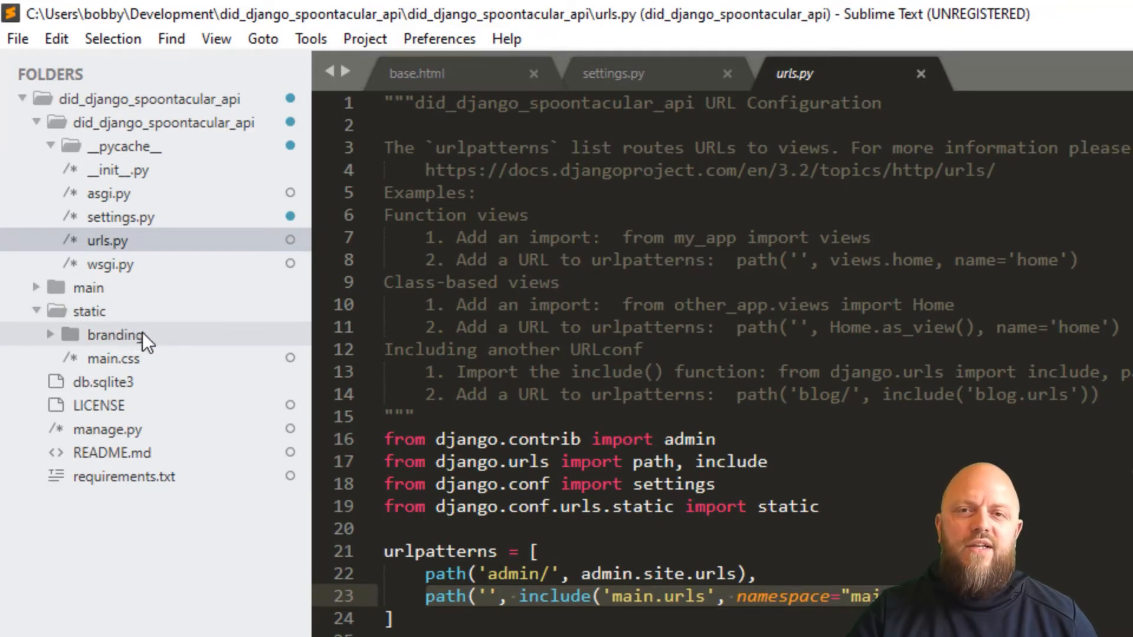
{"action": "mouse_move", "coordinate": [142, 368]}
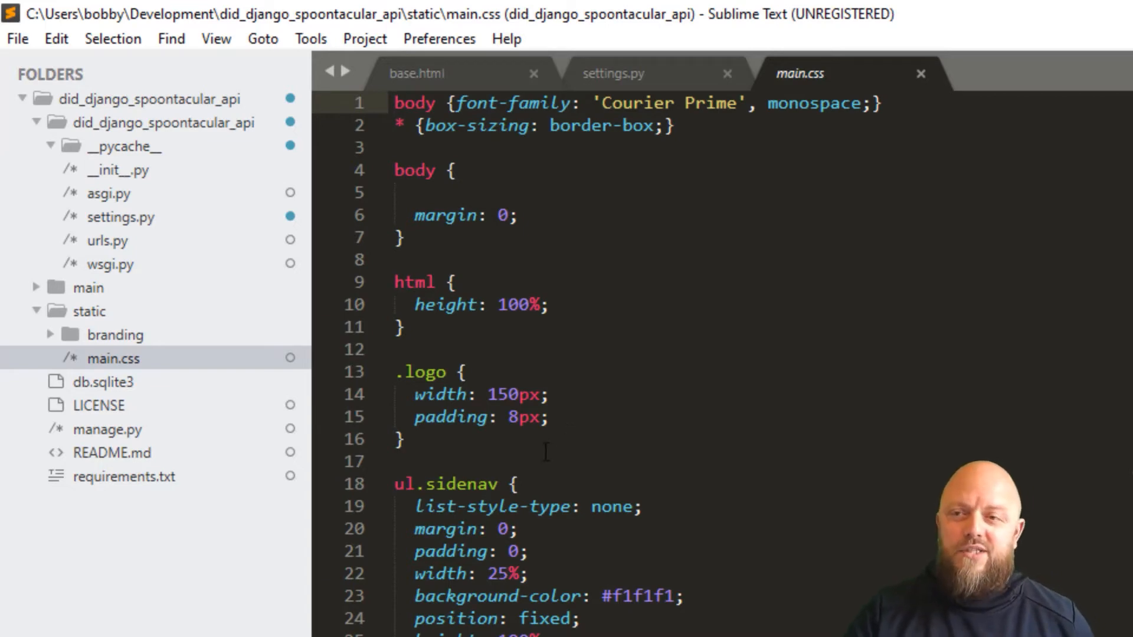
{"action": "mouse_move", "coordinate": [140, 429]}
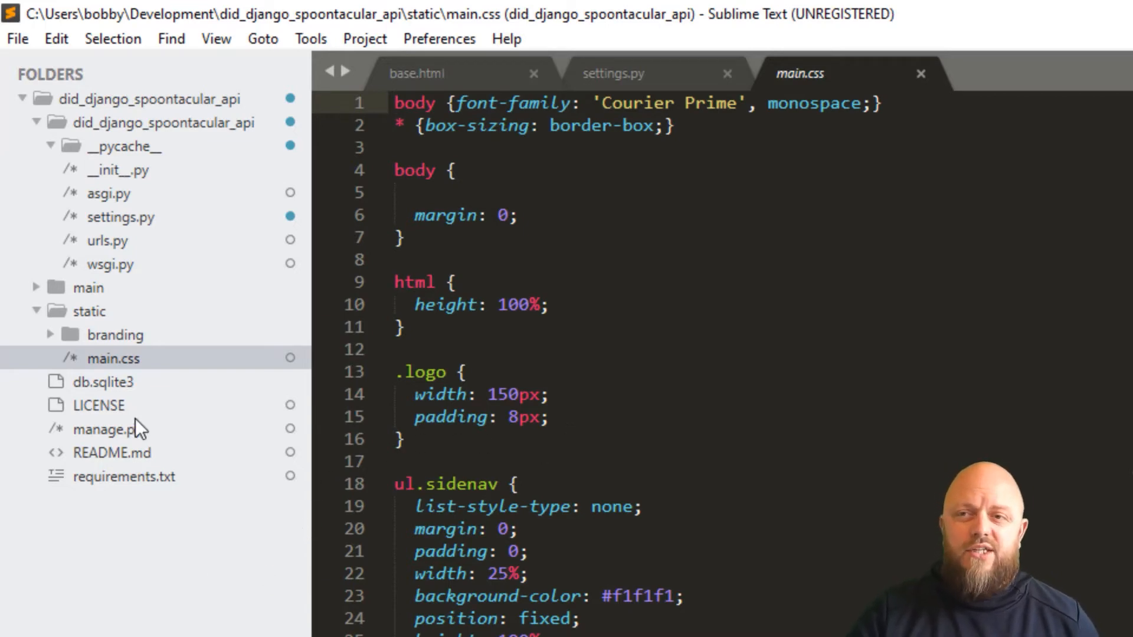
Expand the main app folder in the sidebar and peek into its templates folder.
{"action": "left_click", "coordinate": [89, 287]}
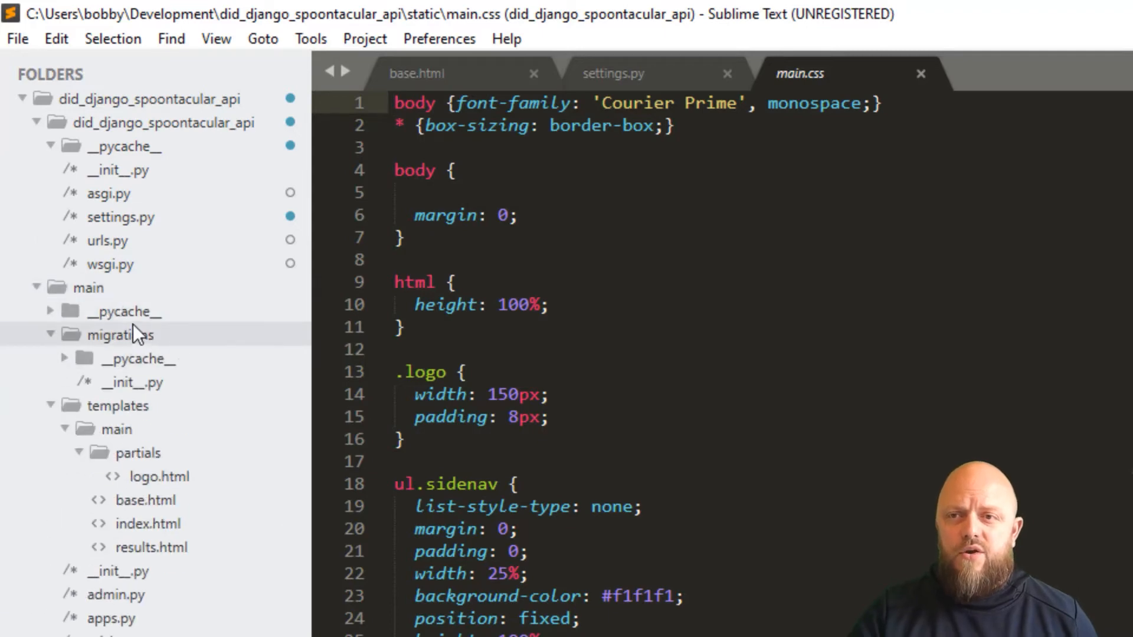
{"action": "left_click", "coordinate": [49, 336]}
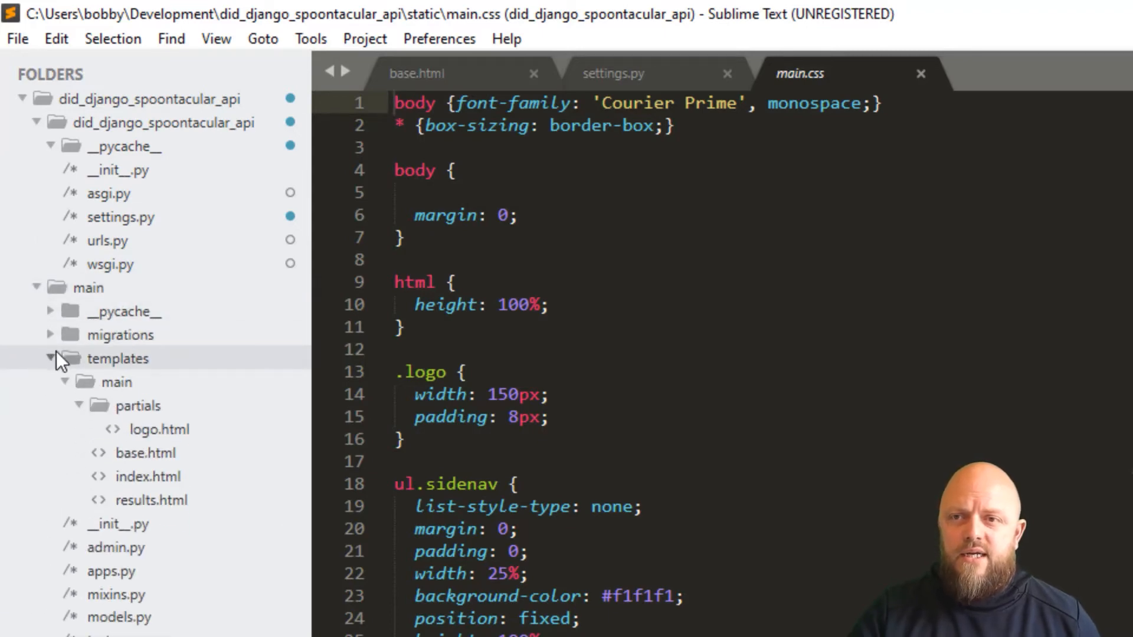
{"action": "left_click", "coordinate": [52, 359]}
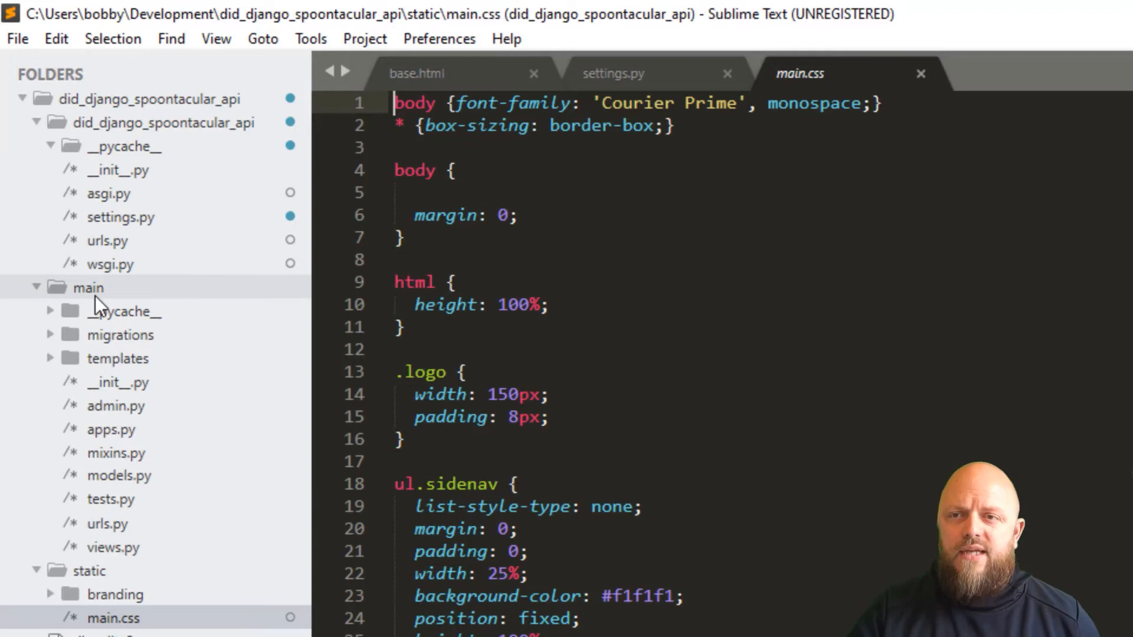
Open admin.py, apps.py, models.py, urls.py and views.py of the main app in turn.
{"action": "left_click", "coordinate": [116, 406]}
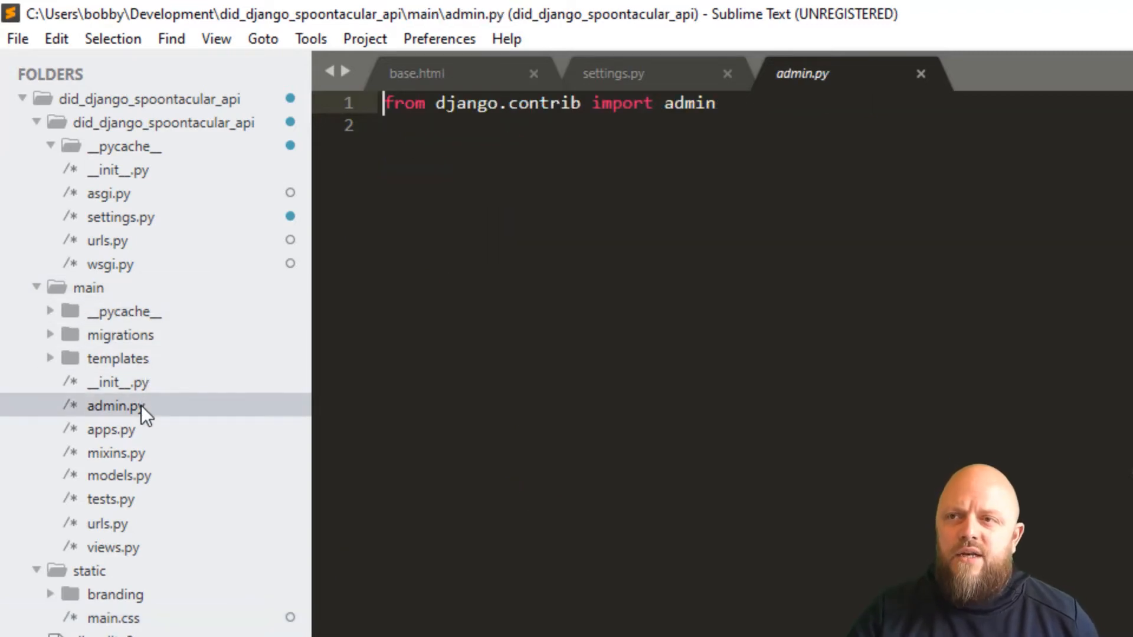
{"action": "left_click", "coordinate": [110, 429]}
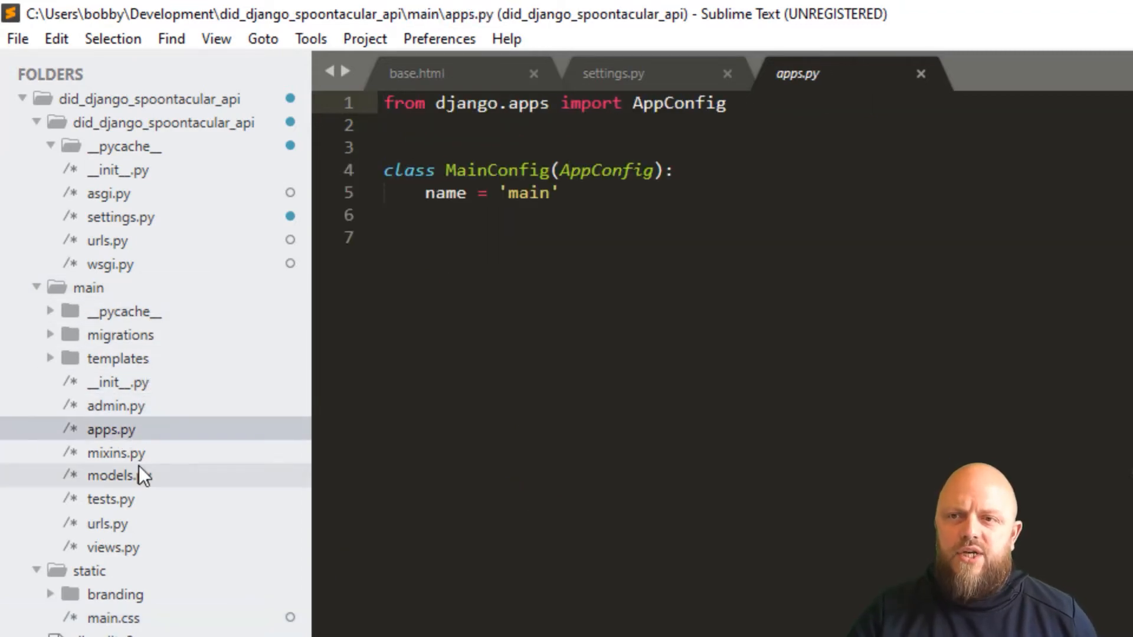
{"action": "left_click", "coordinate": [117, 453]}
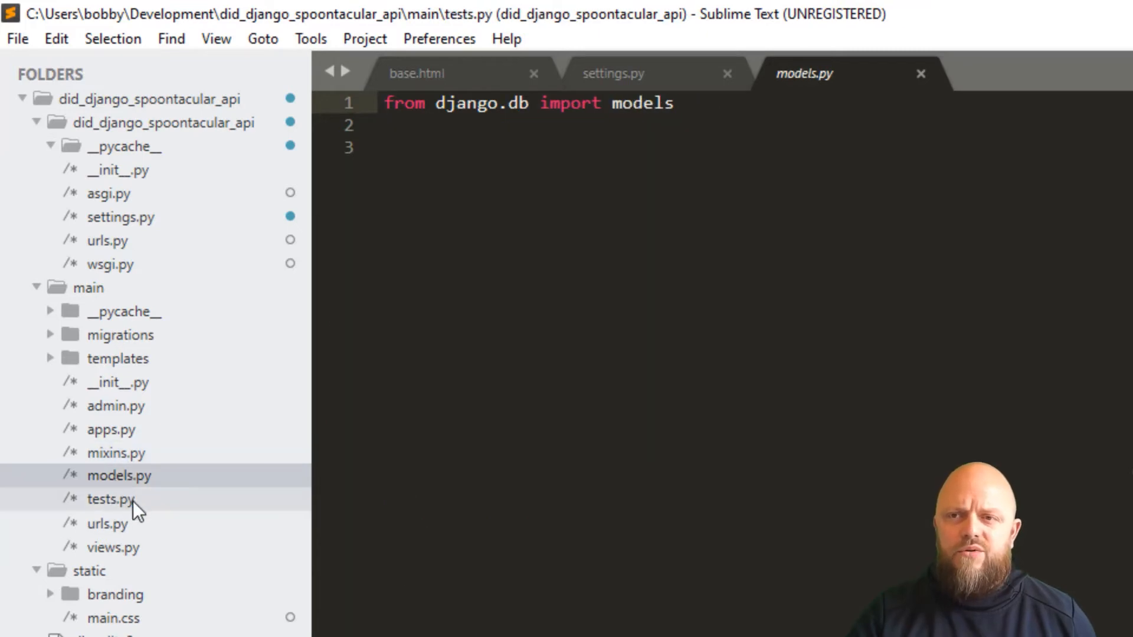
{"action": "left_click", "coordinate": [109, 524]}
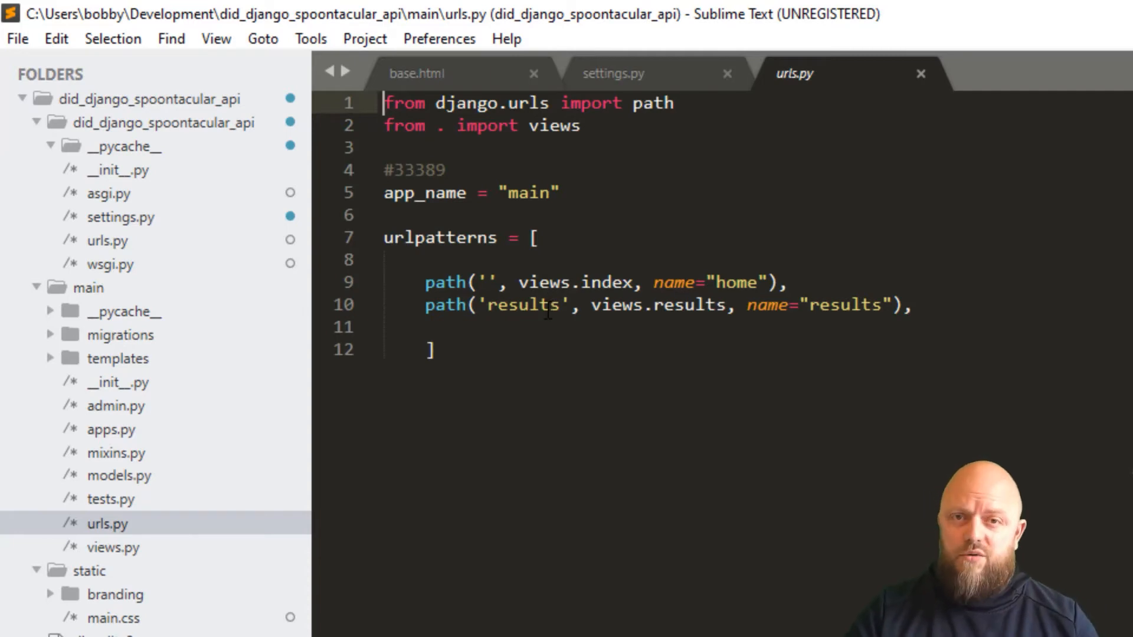
{"action": "left_click", "coordinate": [111, 547]}
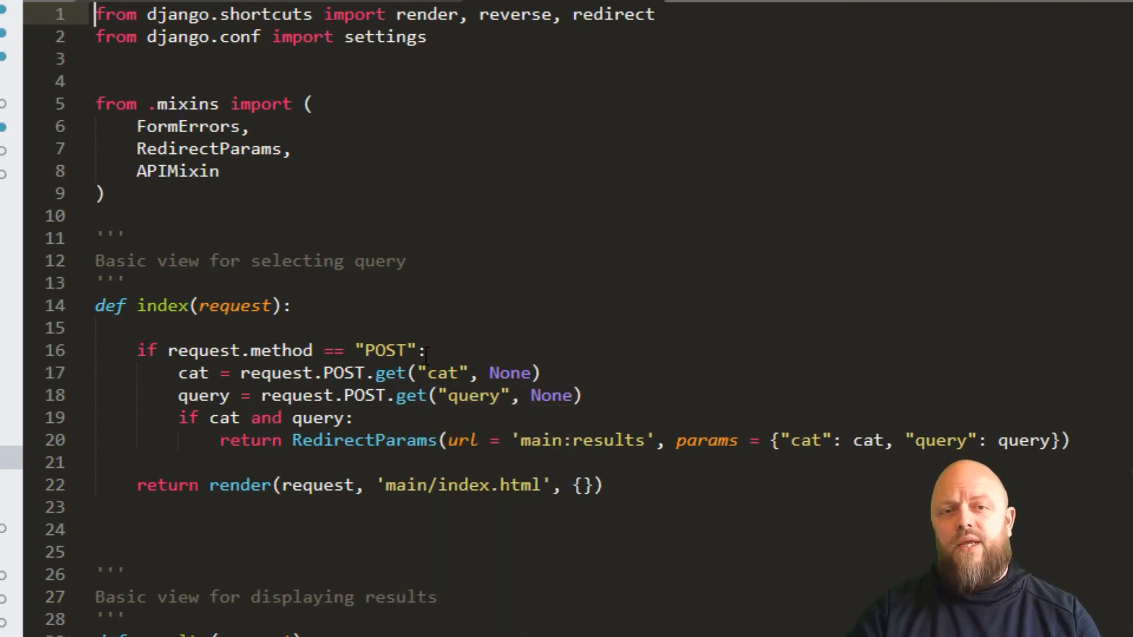
{"action": "mouse_move", "coordinate": [154, 371]}
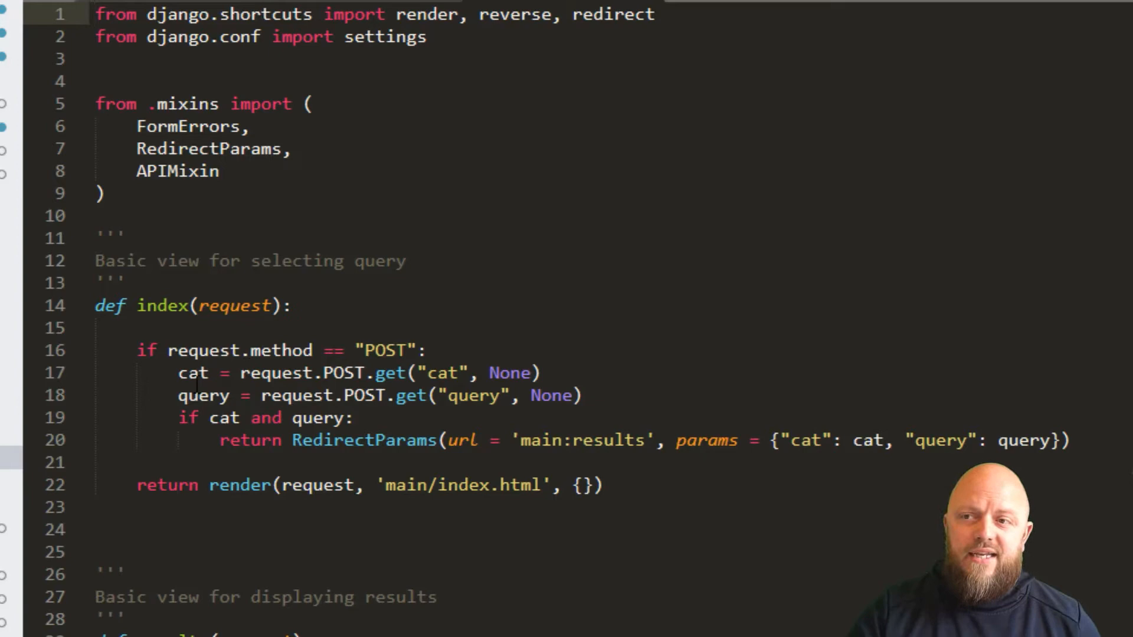
Highlight RedirectParams in the index view to show it is imported from mixins.
{"action": "double_click", "coordinate": [193, 373]}
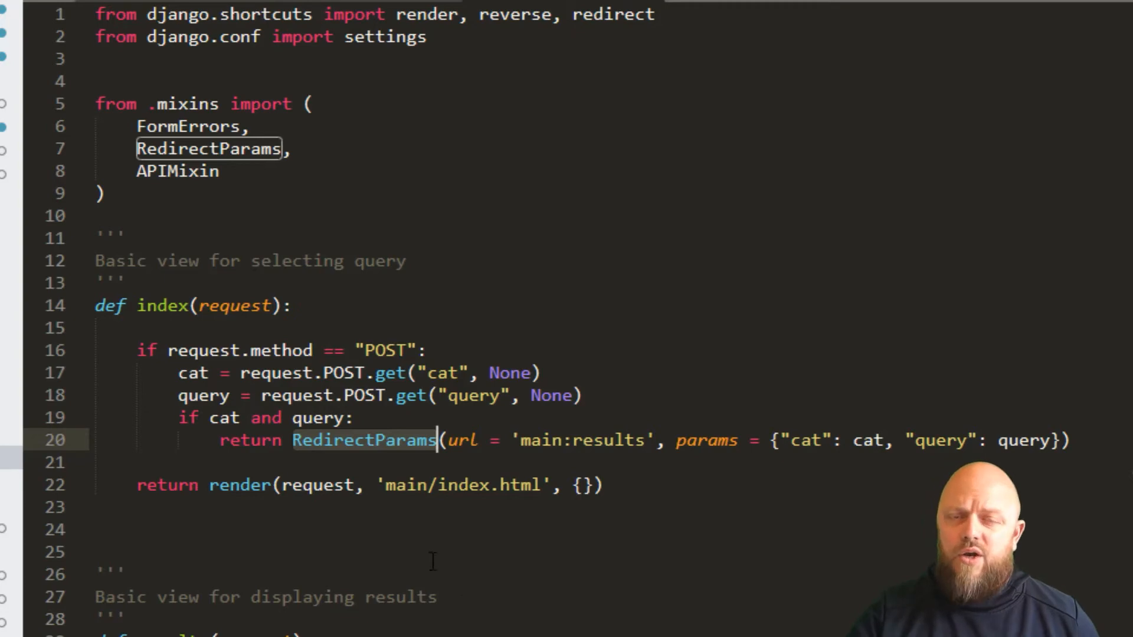
{"action": "scroll", "scroll_direction": "down", "scroll_amount": 3}
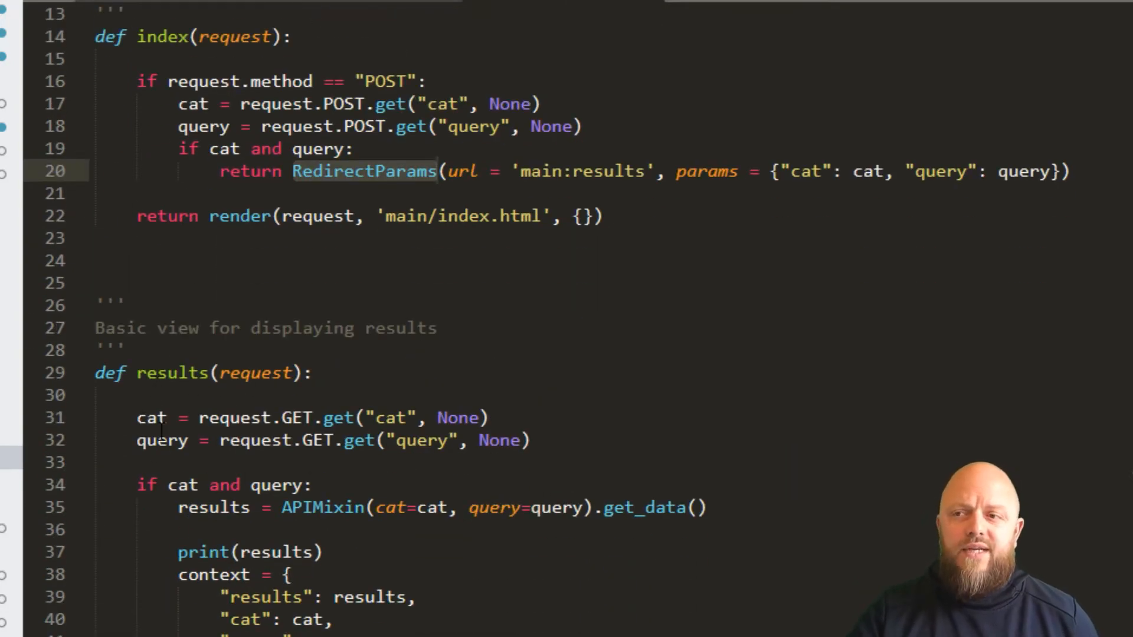
Scroll views.py down to the results view that reads cat and query.
{"action": "scroll", "scroll_direction": "down", "scroll_amount": 3}
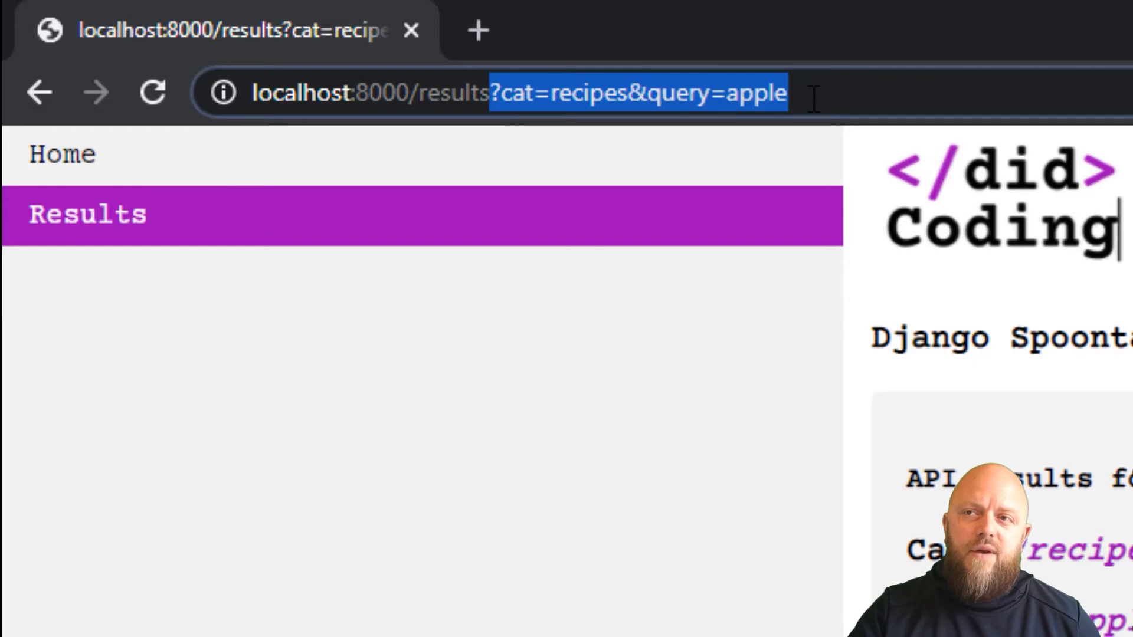
{"action": "mouse_move", "coordinate": [763, 108]}
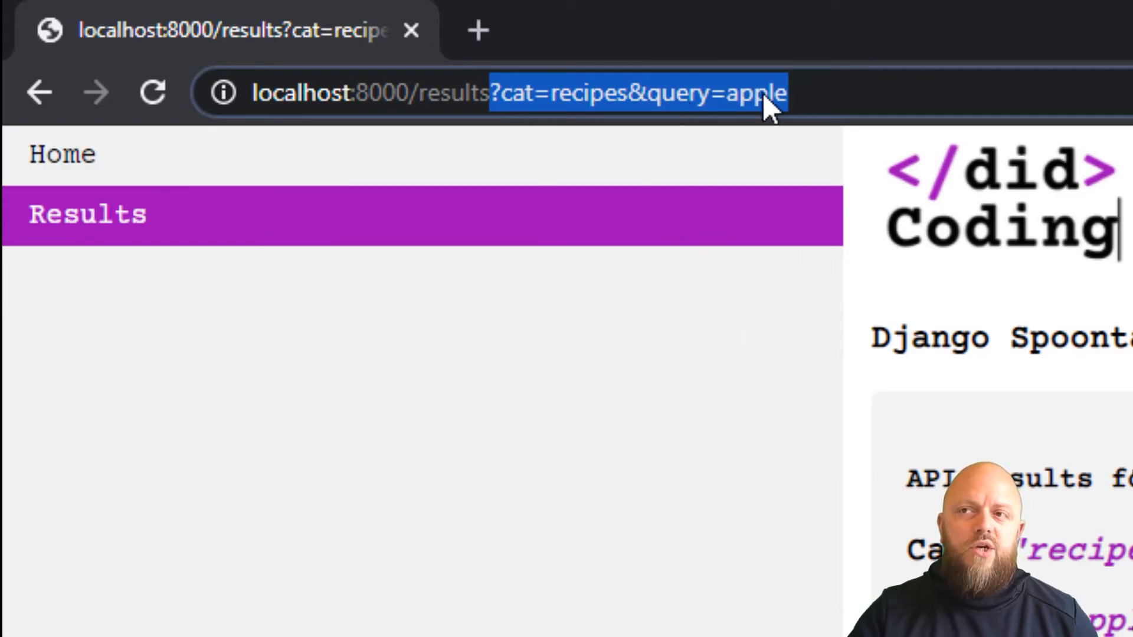
{"action": "mouse_move", "coordinate": [603, 524]}
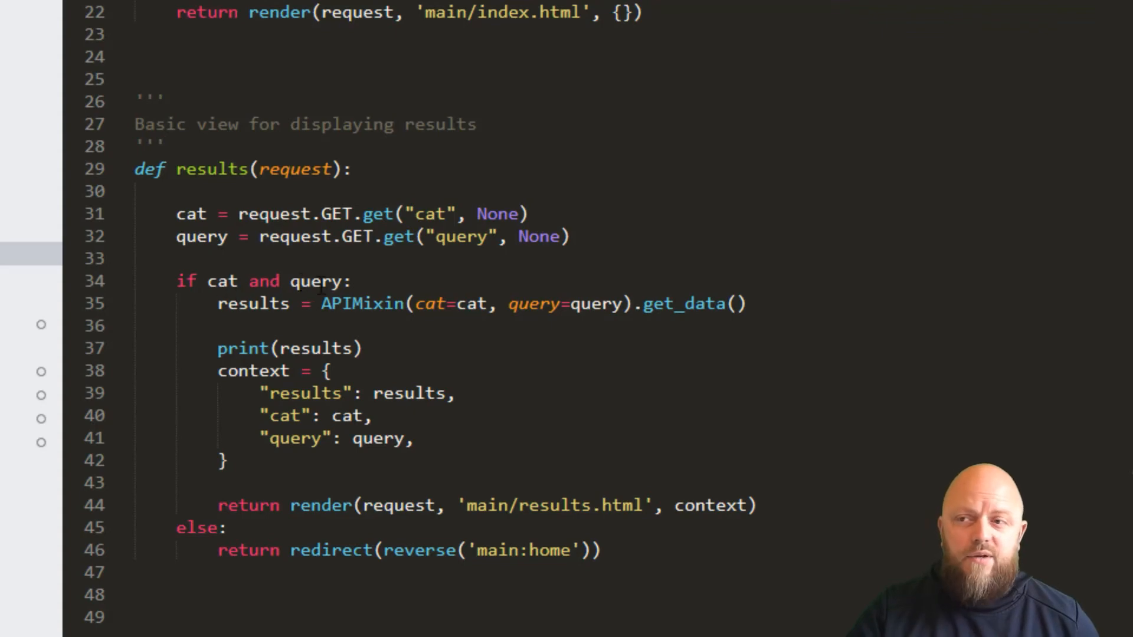
{"action": "mouse_move", "coordinate": [361, 304]}
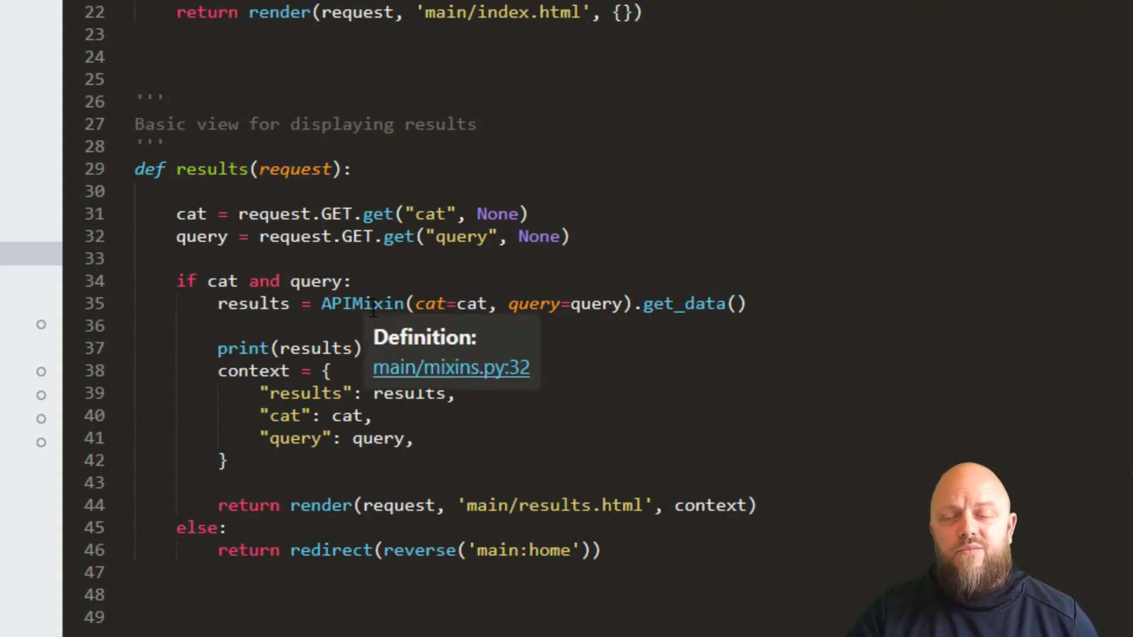
{"action": "mouse_move", "coordinate": [657, 300]}
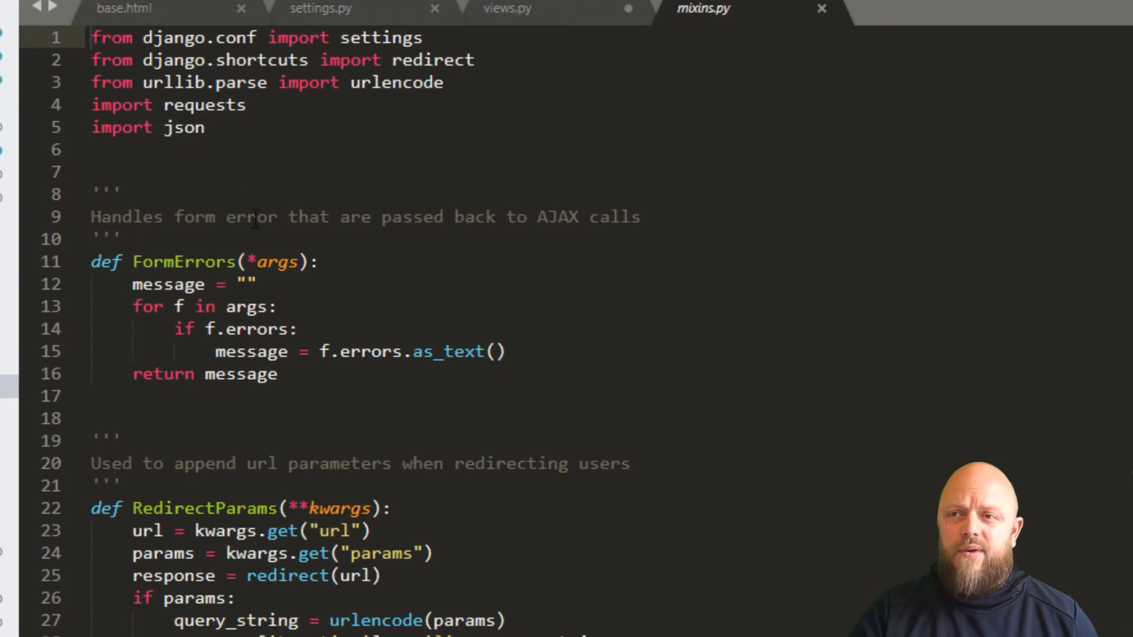
Highlight the whole FormErrors helper function in mixins.py, then clear the selection.
{"action": "left_click_drag", "start_coordinate": [91, 262], "coordinate": [303, 374]}
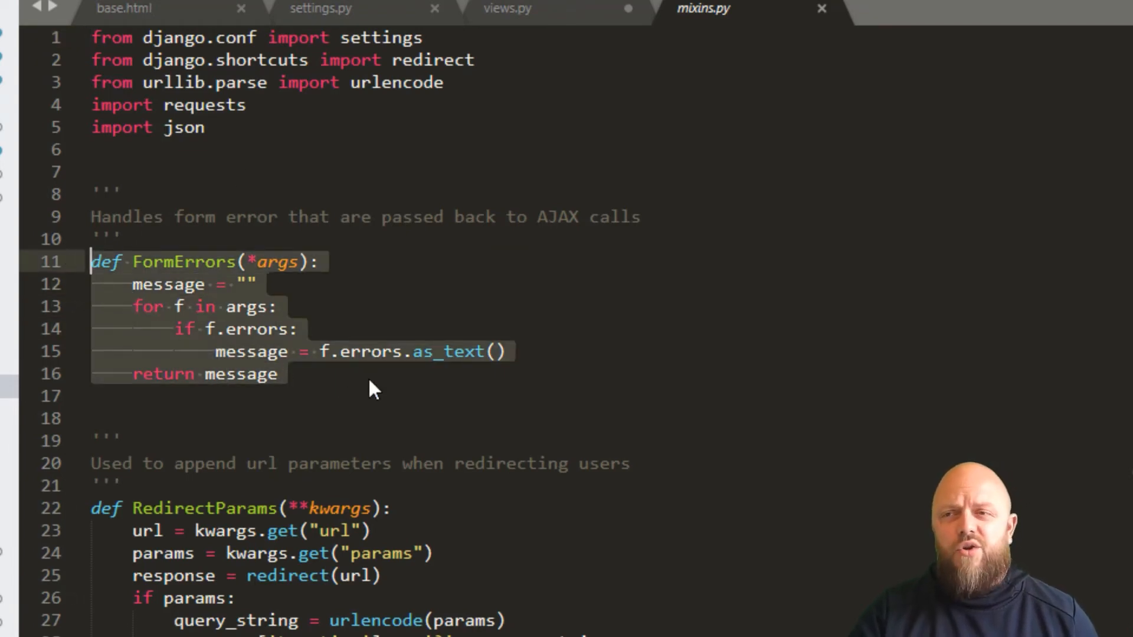
{"action": "left_click", "coordinate": [381, 394]}
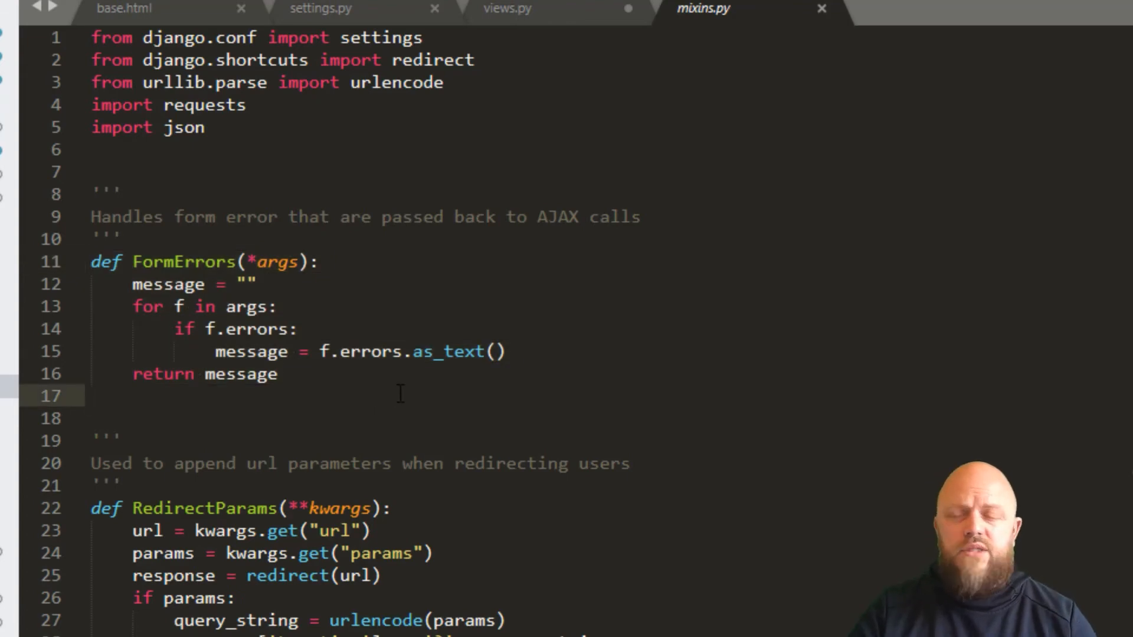
{"action": "mouse_move", "coordinate": [484, 515]}
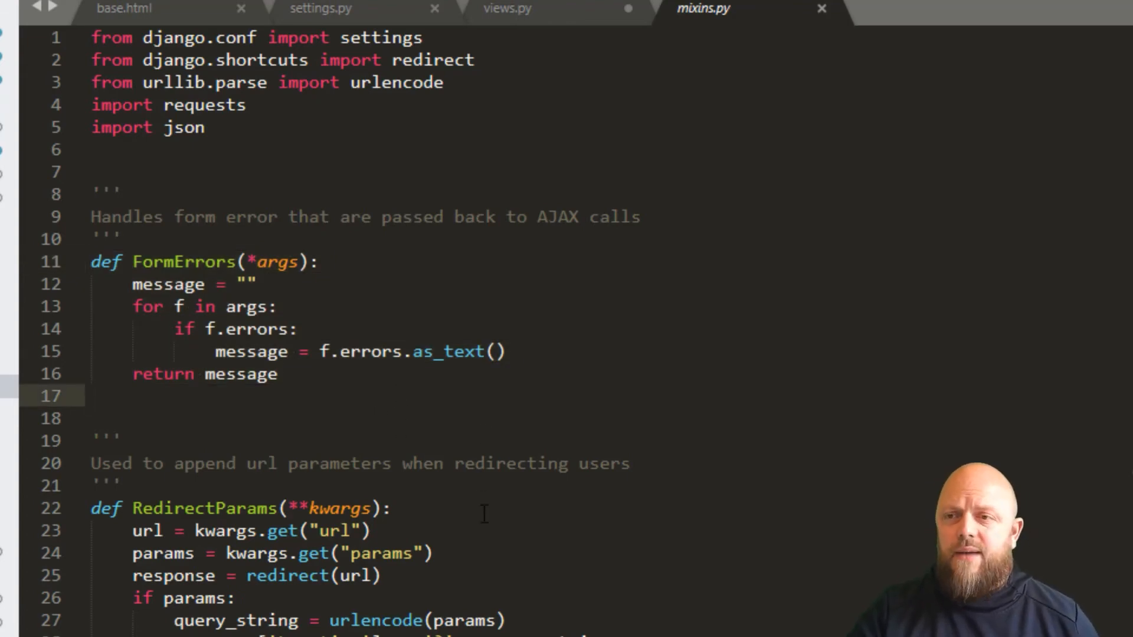
Scroll down past RedirectParams to the APIMixin class with its Spoonacular URL dictionary.
{"action": "scroll", "scroll_direction": "down", "scroll_amount": 3}
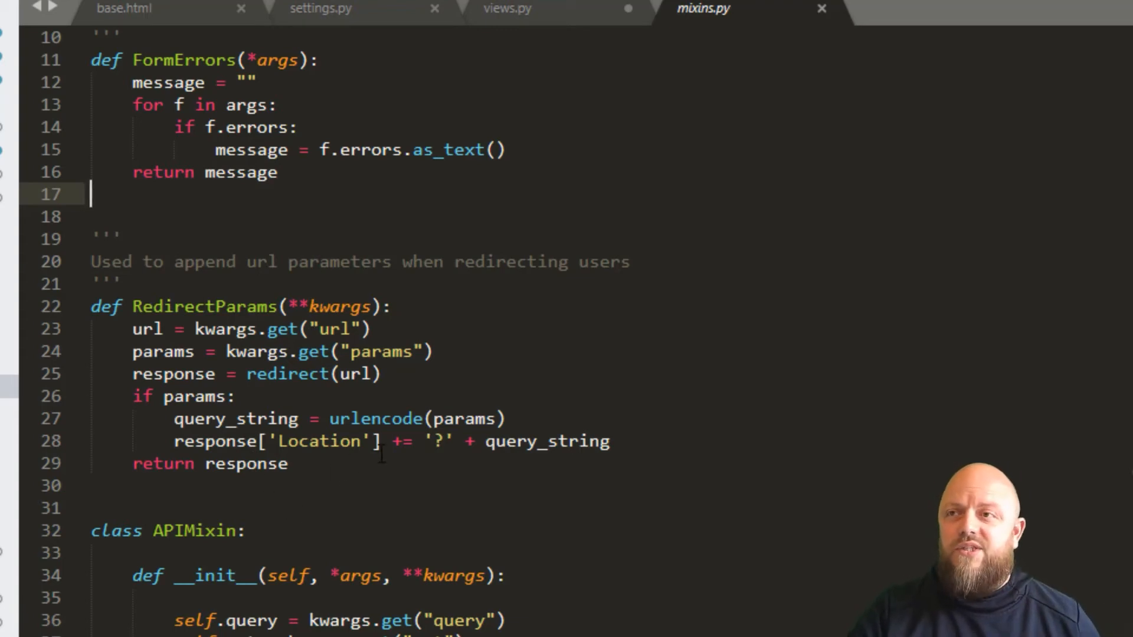
{"action": "scroll", "scroll_direction": "down", "scroll_amount": 3}
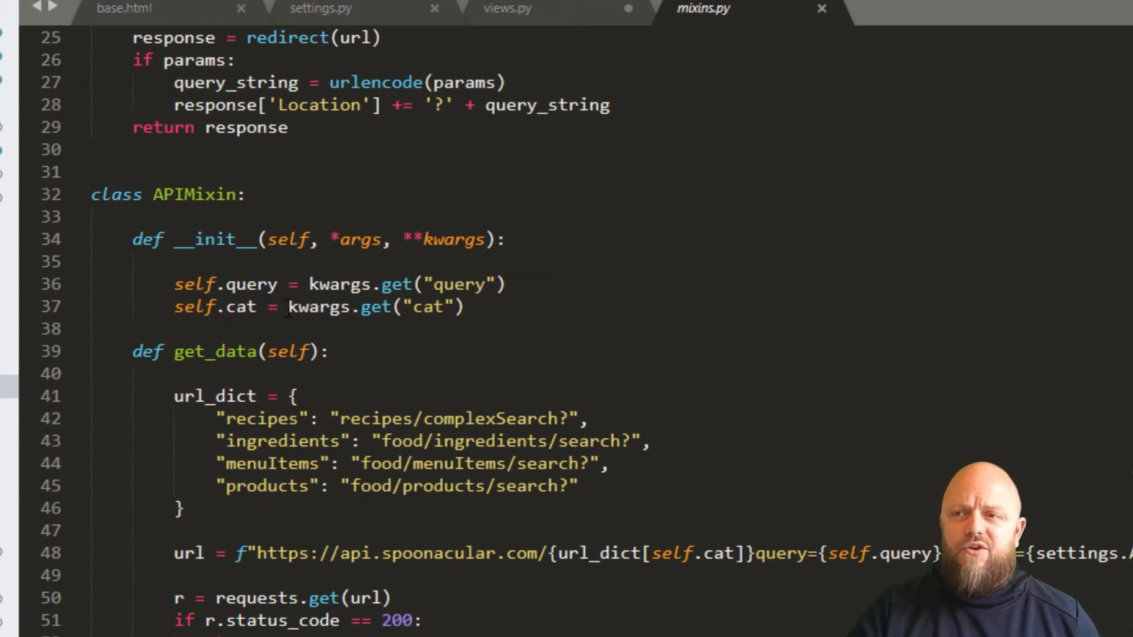
{"action": "mouse_move", "coordinate": [237, 348]}
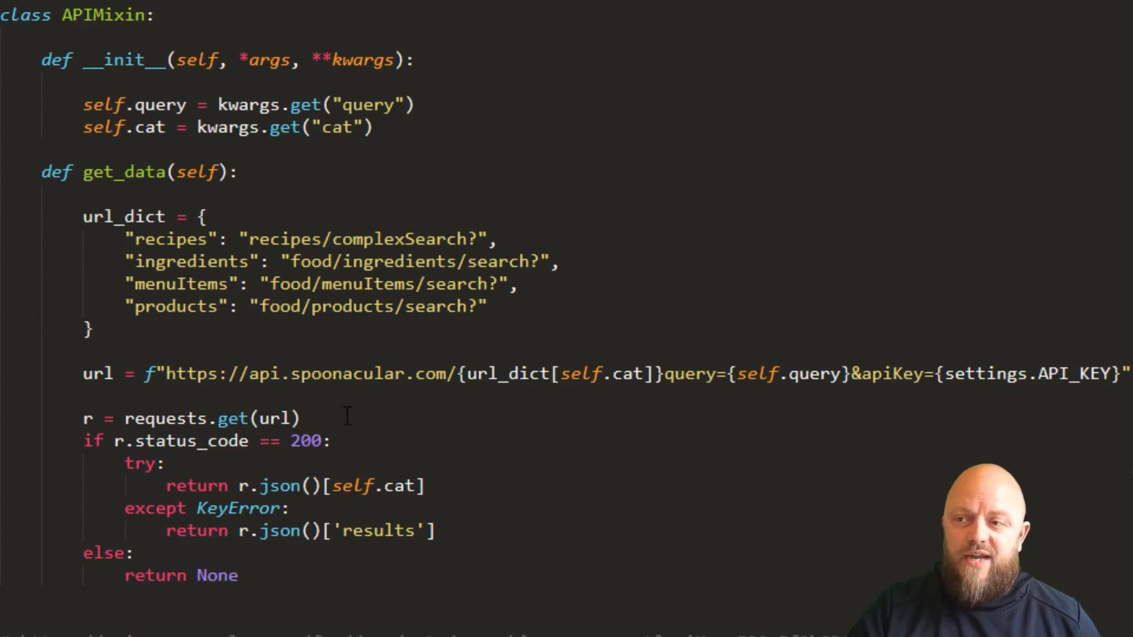
{"action": "mouse_move", "coordinate": [488, 404]}
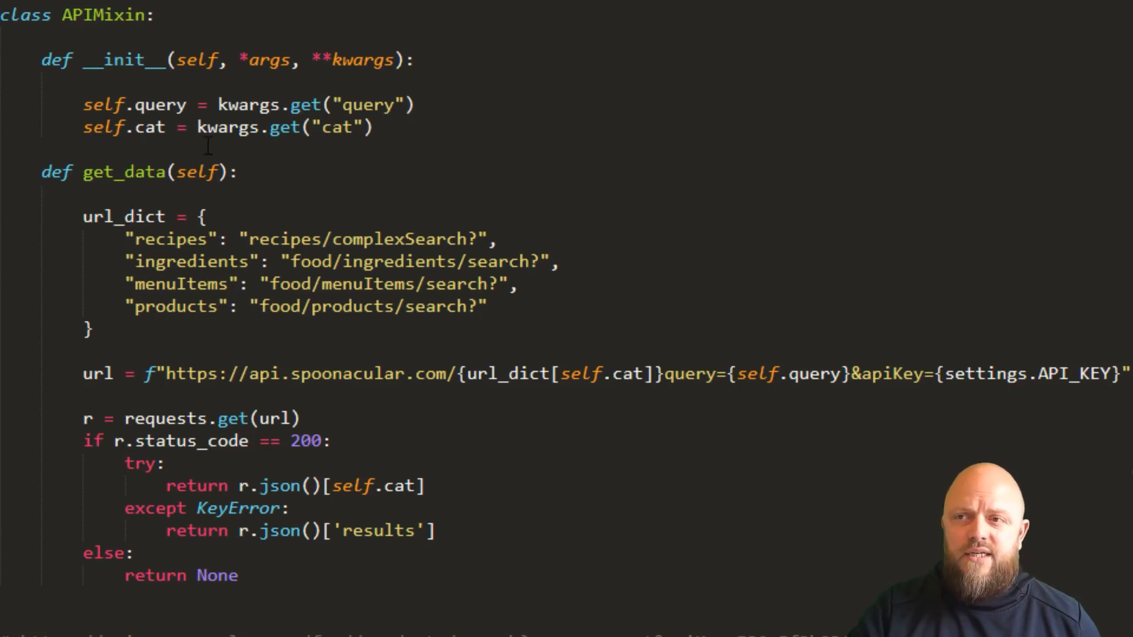
{"action": "mouse_move", "coordinate": [187, 154]}
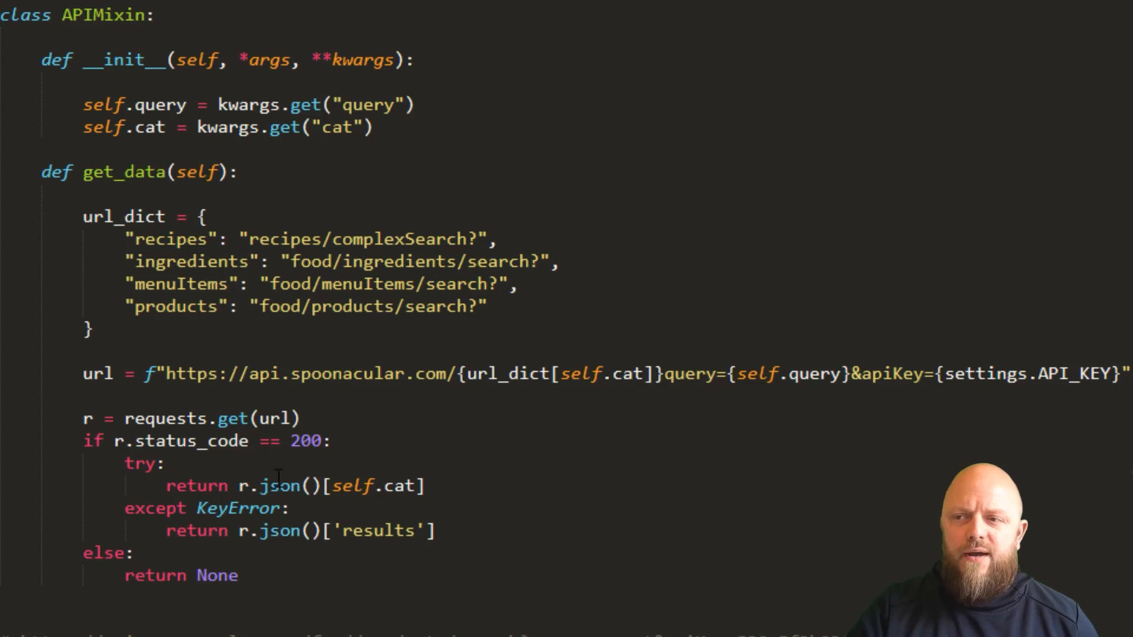
{"action": "mouse_move", "coordinate": [373, 459]}
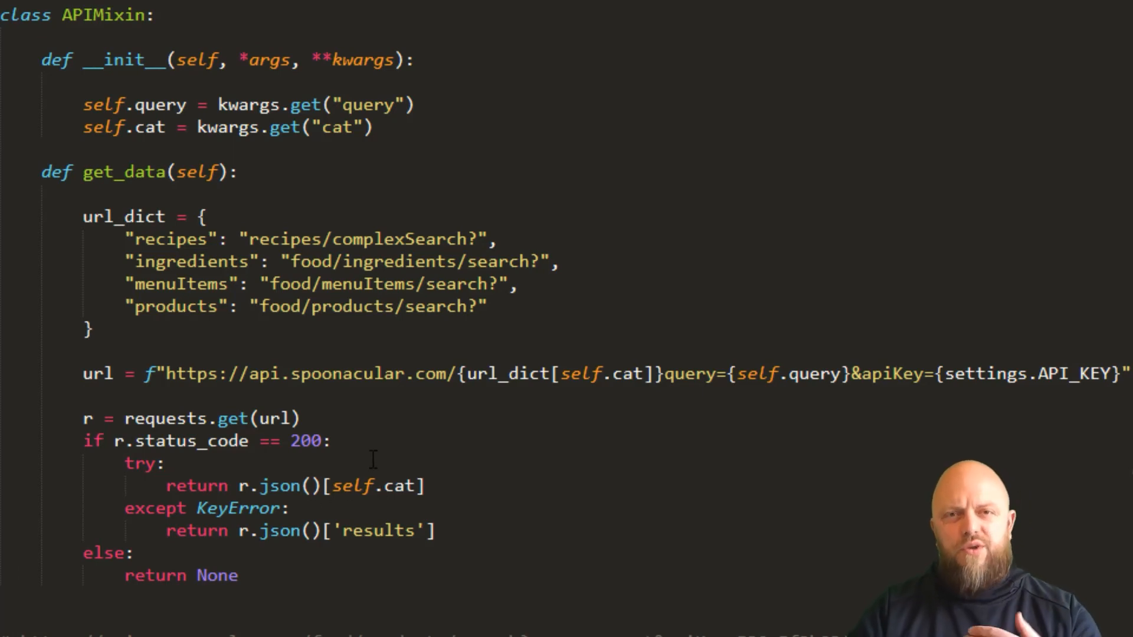
{"action": "mouse_move", "coordinate": [379, 459]}
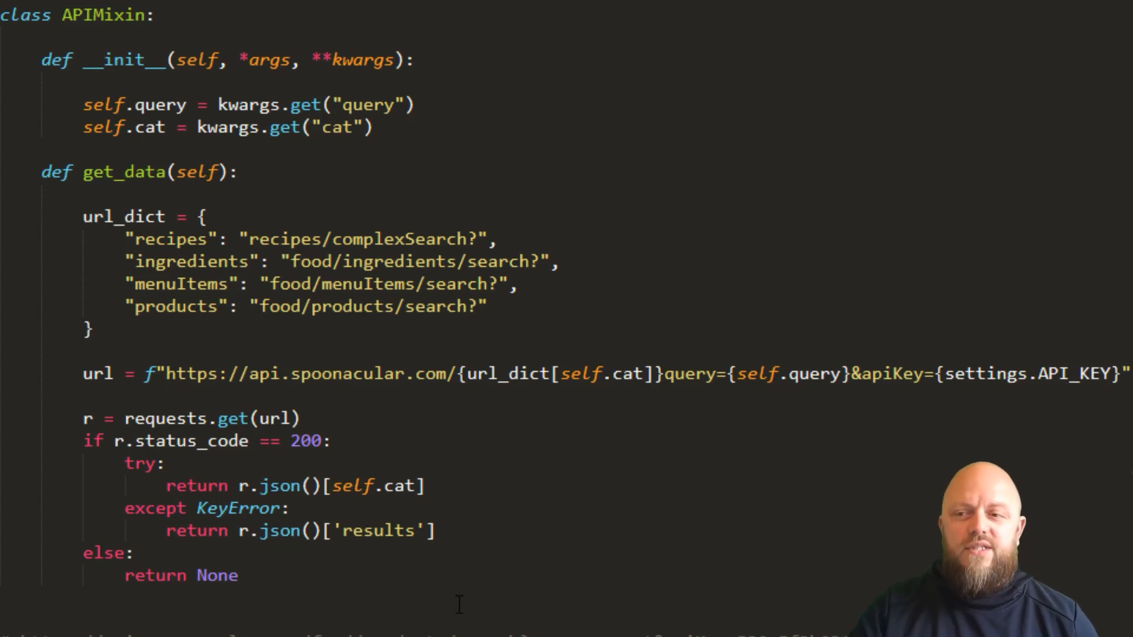
{"action": "mouse_move", "coordinate": [222, 586]}
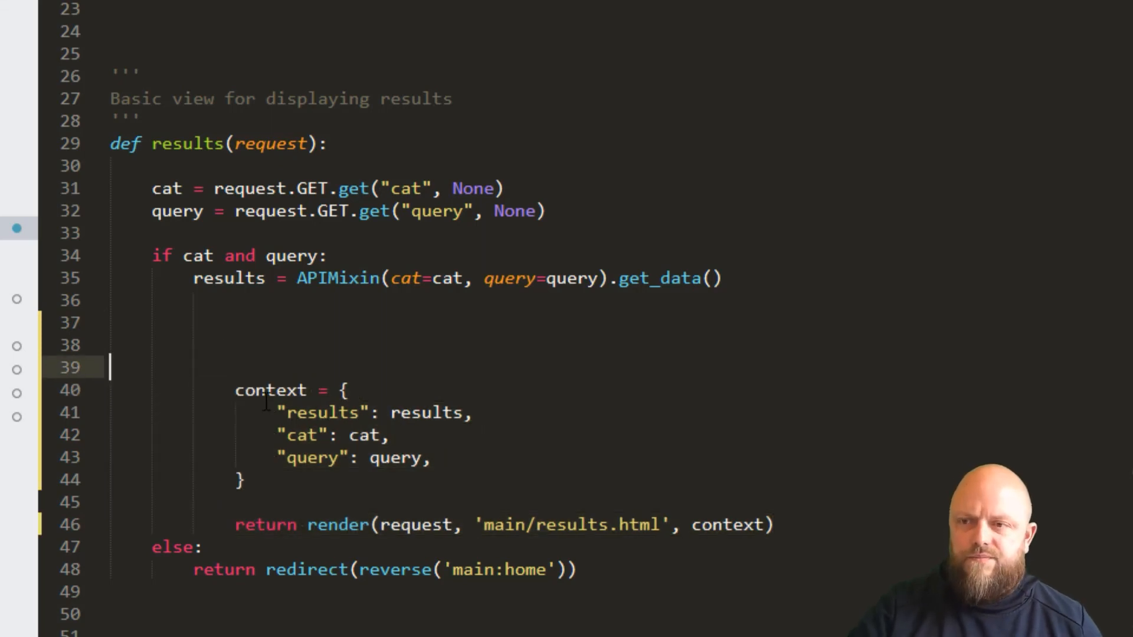
Add an 'if results:' guard above the context dictionary in the results view.
{"action": "type", "text": "if"}
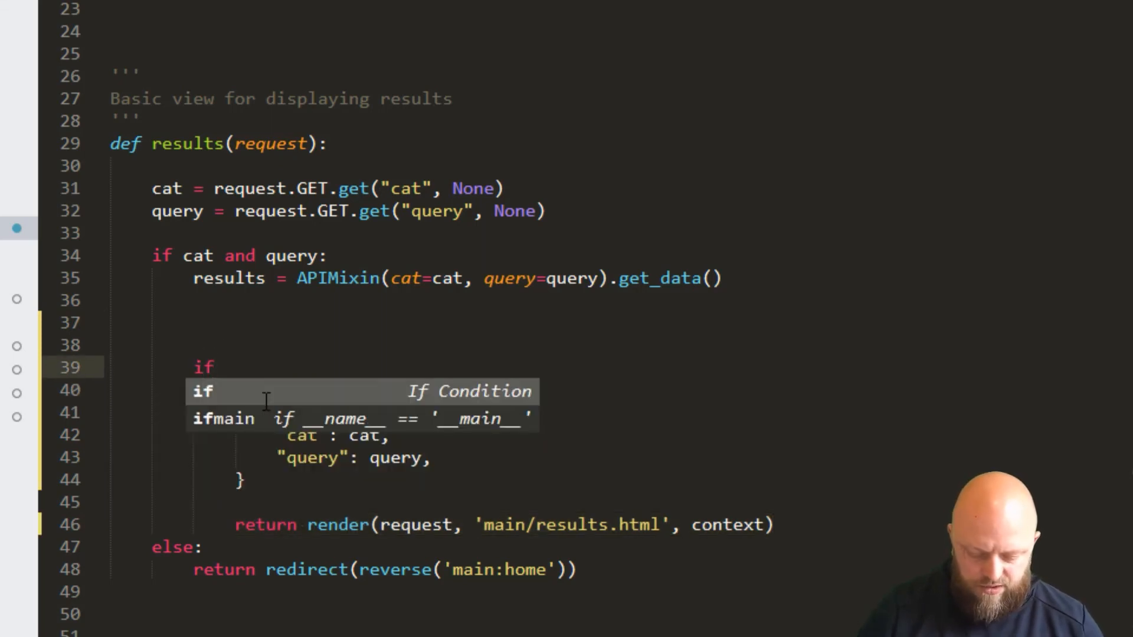
{"action": "type", "text": "results:"}
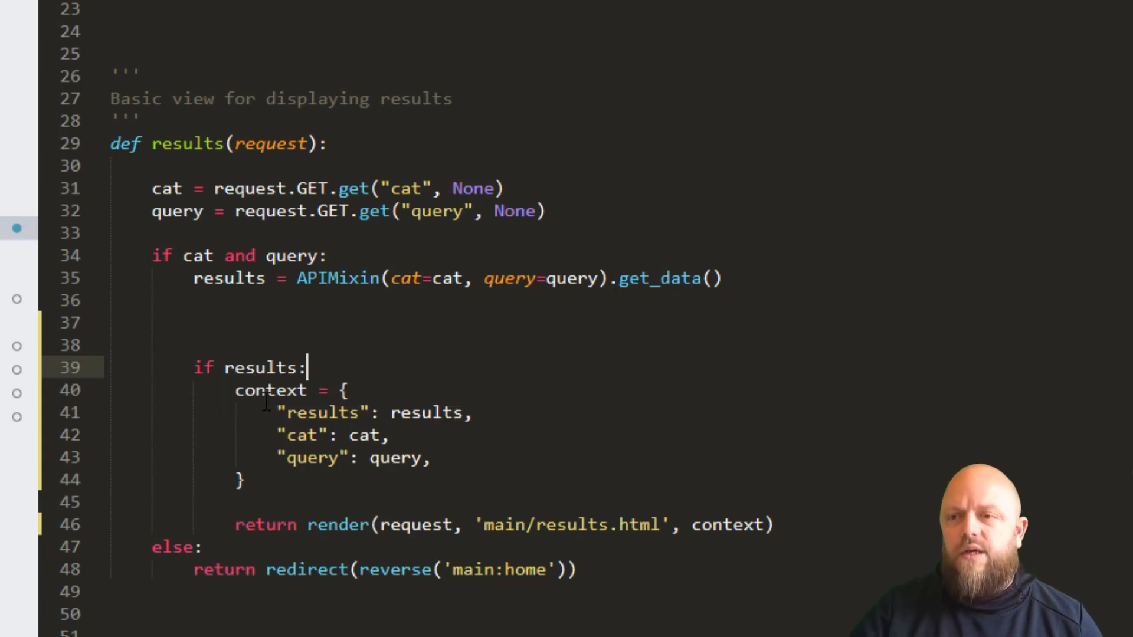